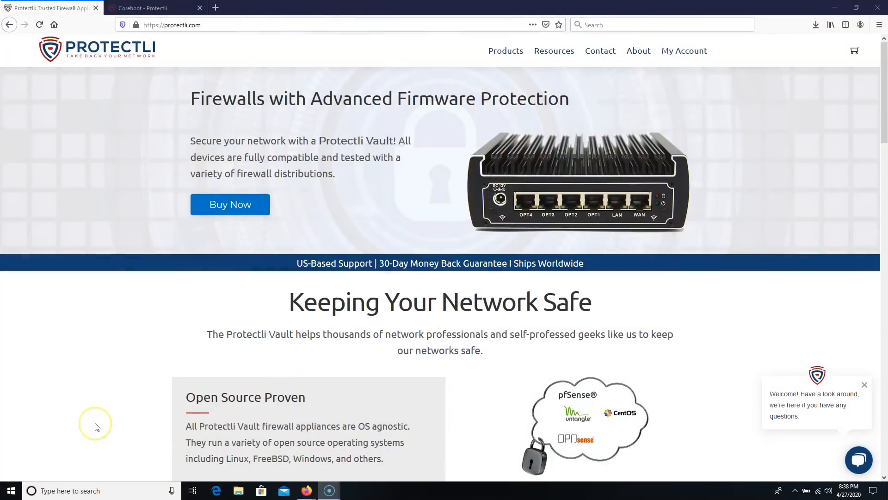
{"action": "mouse_move", "coordinate": [118, 380]}
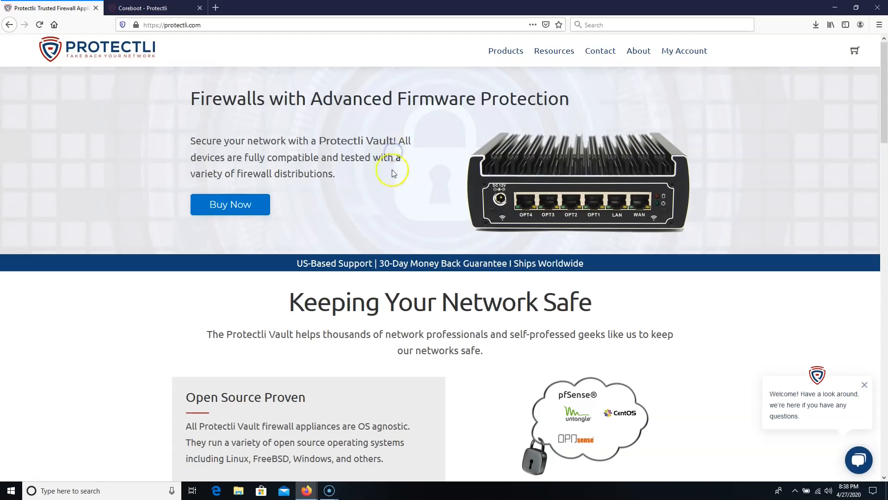
{"action": "mouse_move", "coordinate": [335, 232]}
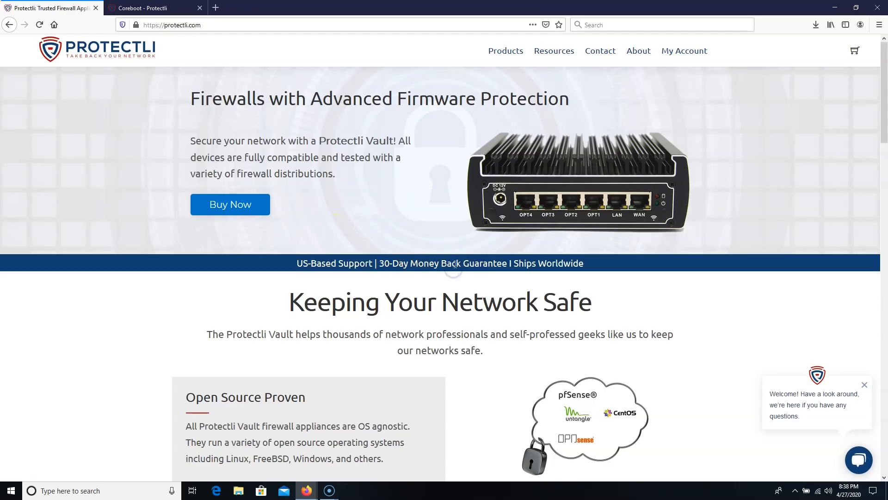
{"action": "mouse_move", "coordinate": [572, 259]}
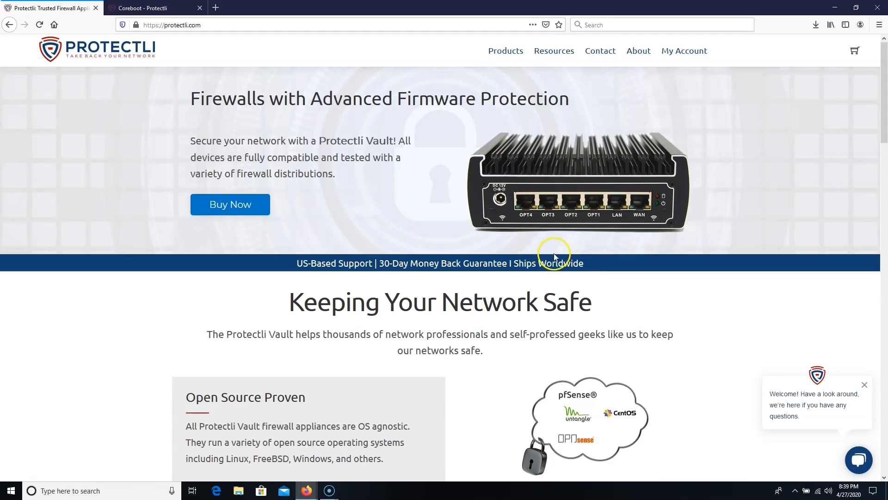
{"action": "mouse_move", "coordinate": [575, 201]}
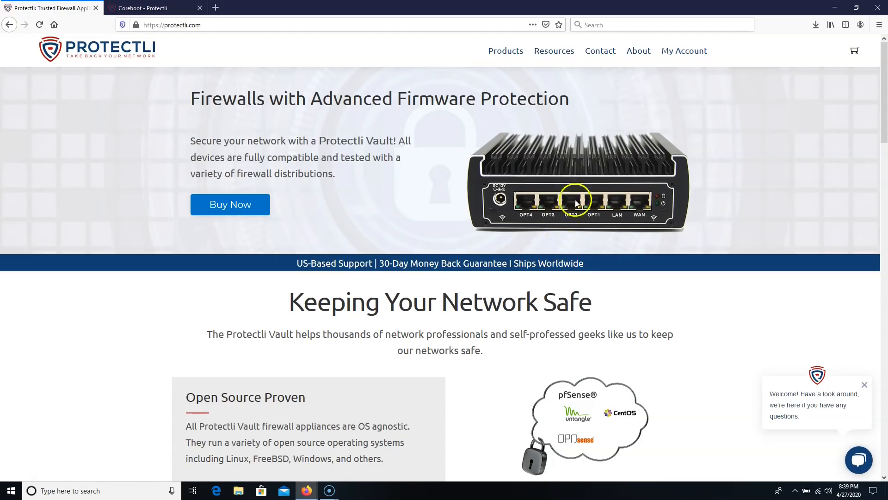
{"action": "mouse_move", "coordinate": [389, 174]}
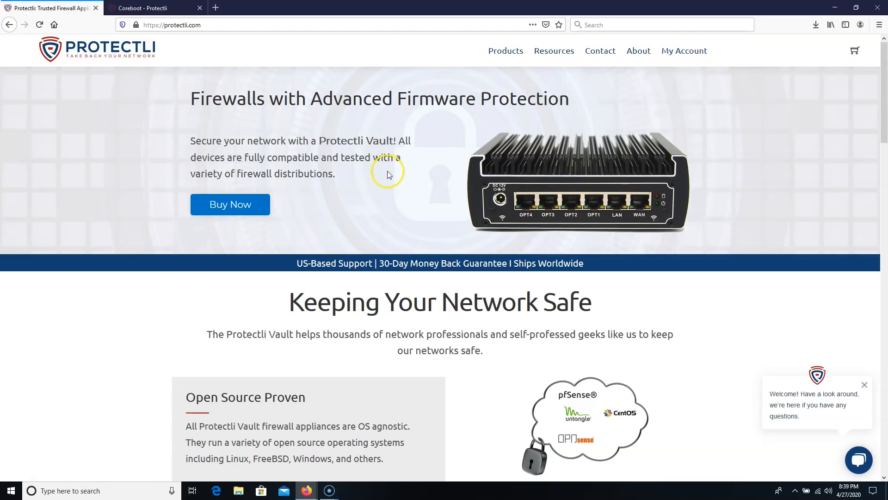
Step: Scroll the homepage past the feature blocks to the 2-, 4- and 6-port Vault lineup
{"action": "scroll", "scroll_direction": "down", "scroll_amount": 3}
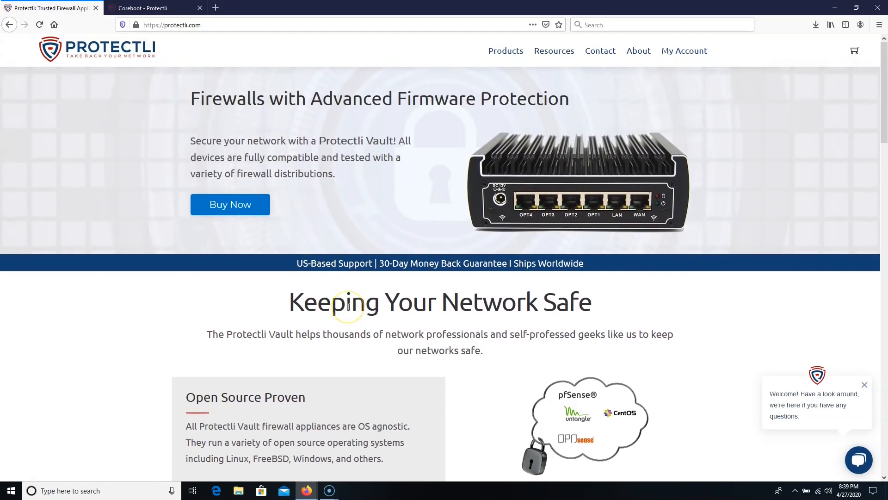
{"action": "scroll", "scroll_direction": "down", "scroll_amount": 3}
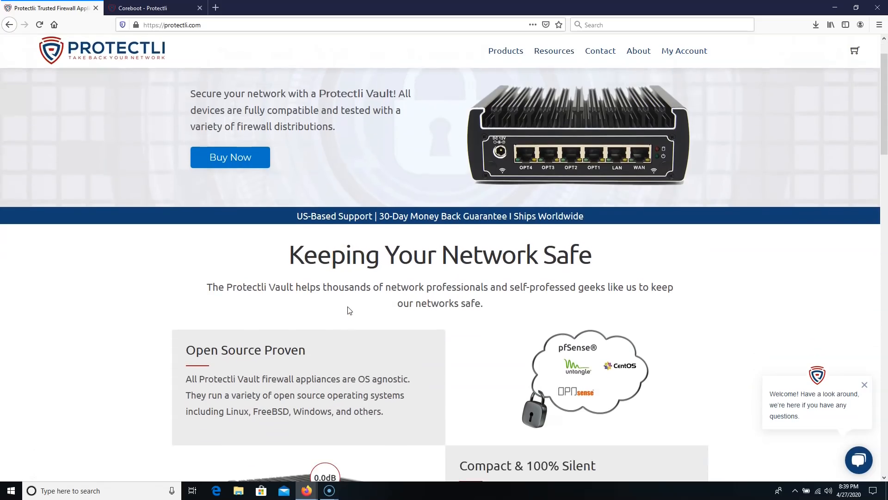
{"action": "scroll", "scroll_direction": "down", "scroll_amount": 3}
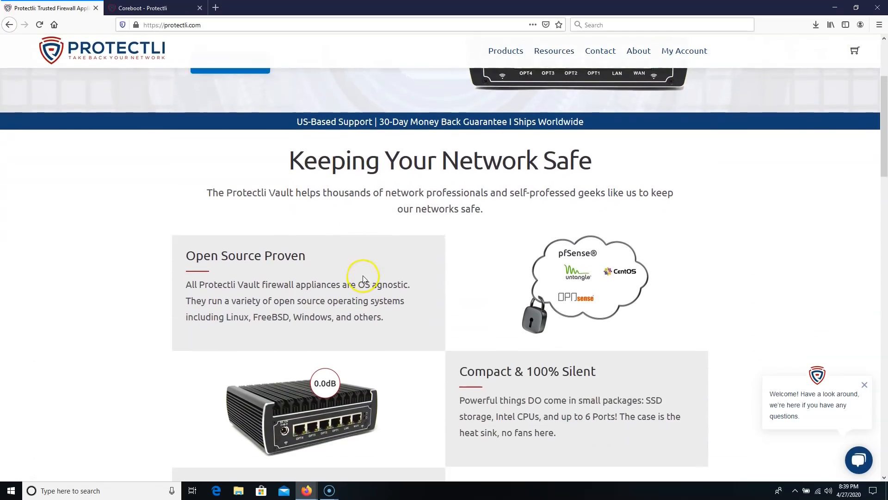
{"action": "scroll", "scroll_direction": "down", "scroll_amount": 3}
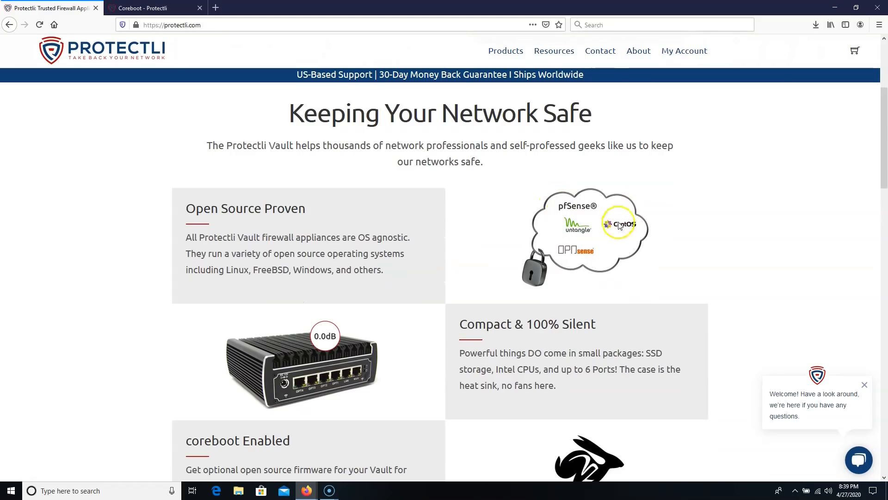
{"action": "mouse_move", "coordinate": [600, 265]}
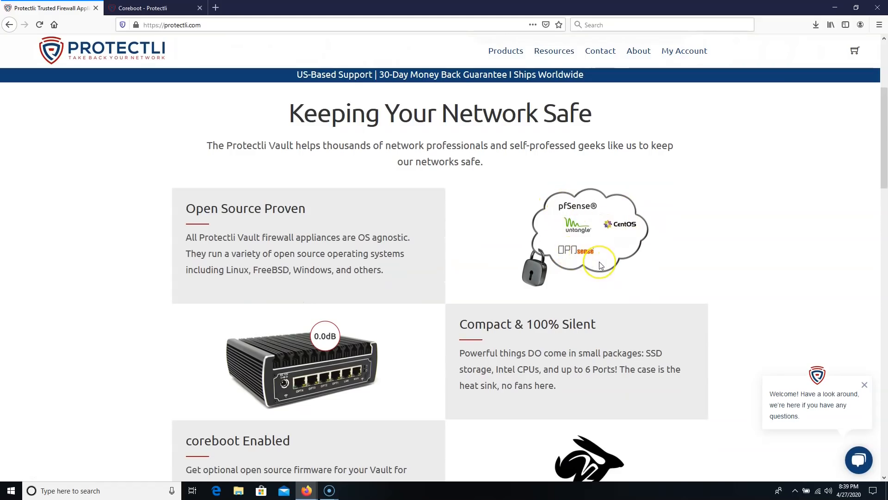
{"action": "mouse_move", "coordinate": [459, 272]}
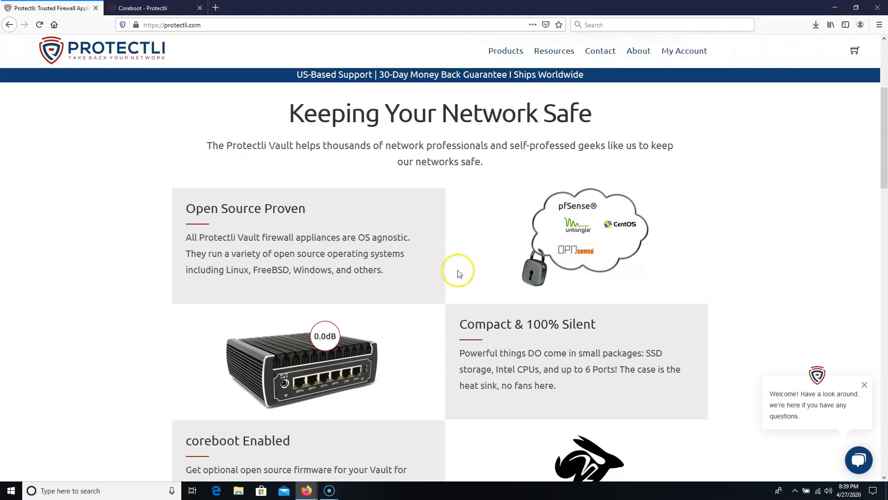
{"action": "scroll", "scroll_direction": "down", "scroll_amount": 3}
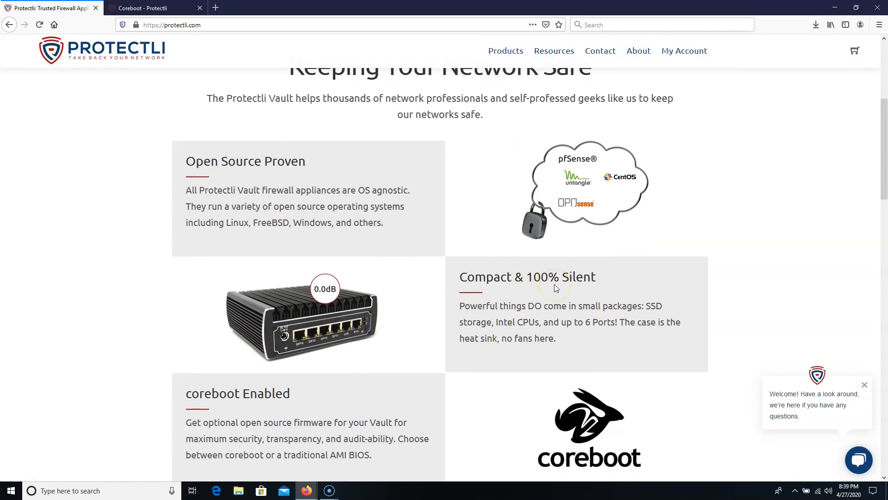
{"action": "scroll", "scroll_direction": "down", "scroll_amount": 3}
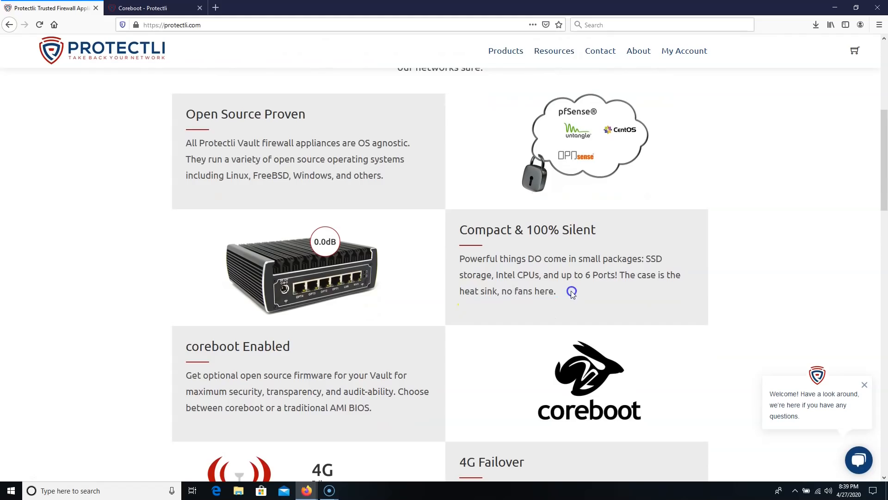
{"action": "scroll", "scroll_direction": "down", "scroll_amount": 3}
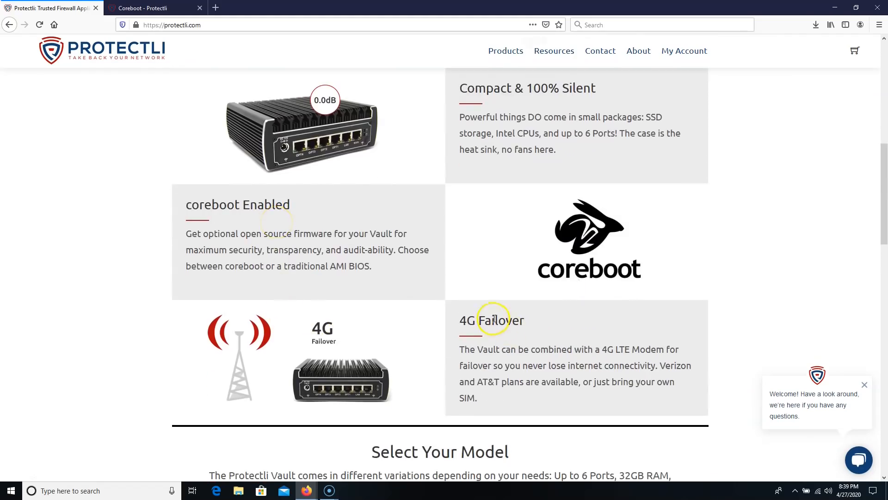
{"action": "scroll", "scroll_direction": "down", "scroll_amount": 3}
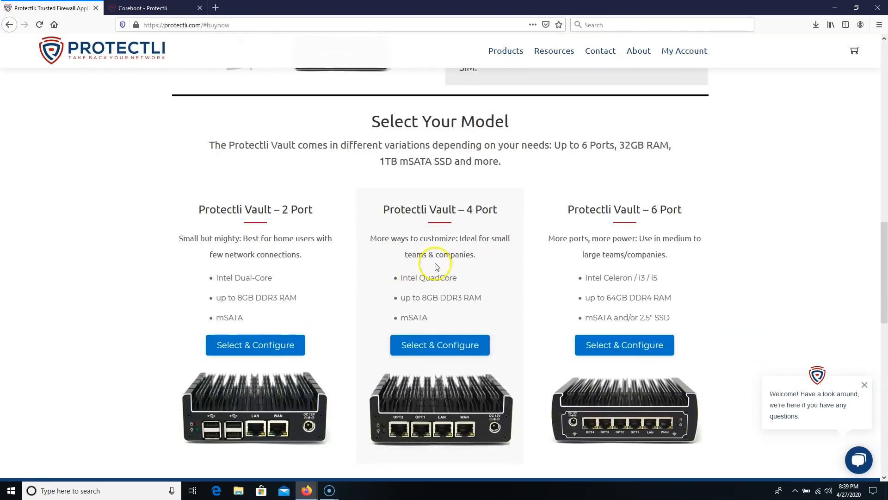
Step: Scroll through The Protectli Difference section on QA, guarantee and US support toward product comparison
{"action": "scroll", "scroll_direction": "down", "scroll_amount": 3}
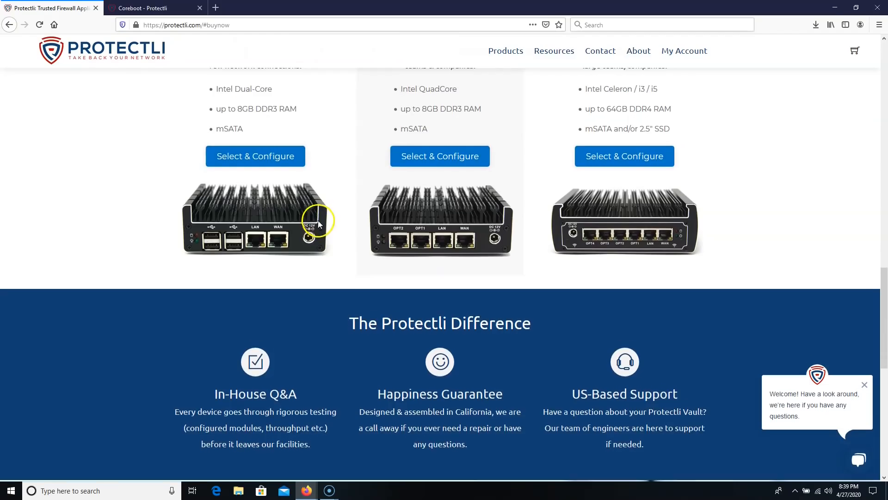
{"action": "scroll", "scroll_direction": "down", "scroll_amount": 3}
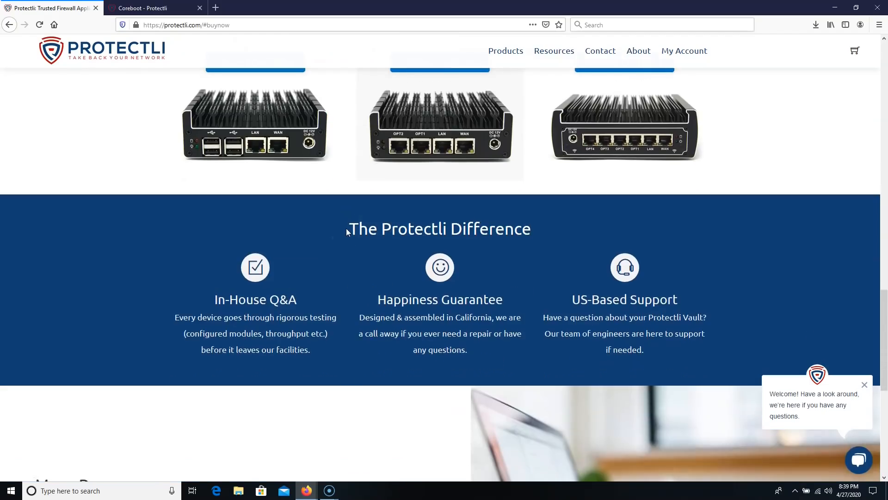
{"action": "scroll", "scroll_direction": "down", "scroll_amount": 3}
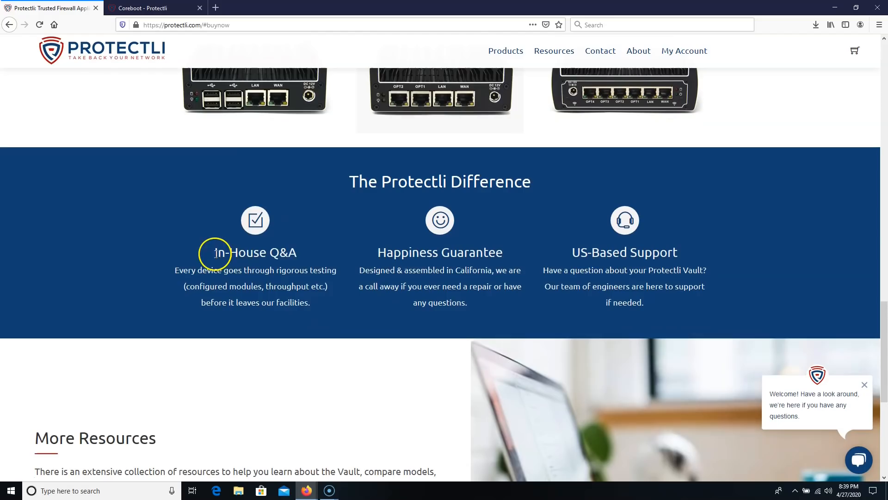
{"action": "mouse_move", "coordinate": [176, 270]}
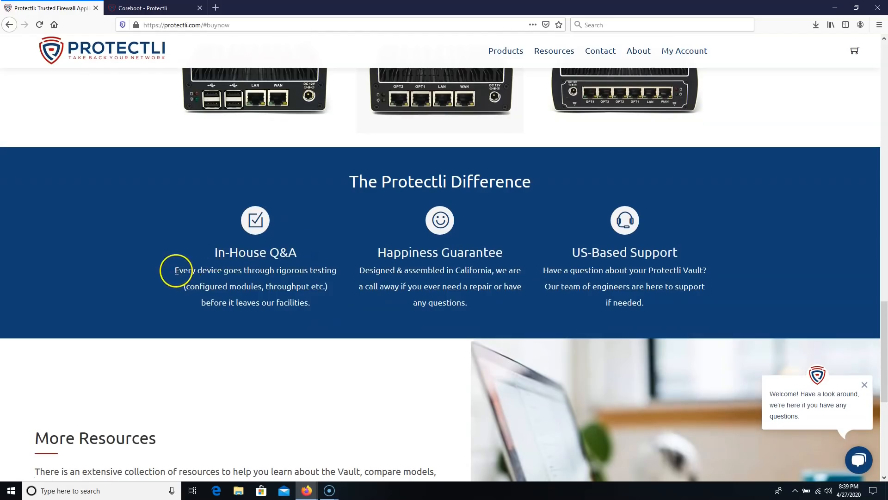
{"action": "left_click_drag", "start_coordinate": [176, 269], "coordinate": [336, 269]}
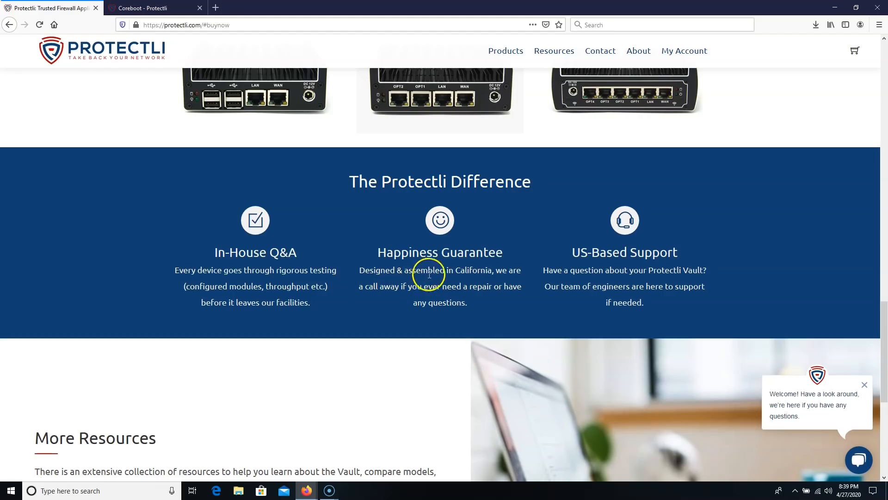
{"action": "mouse_move", "coordinate": [380, 250]}
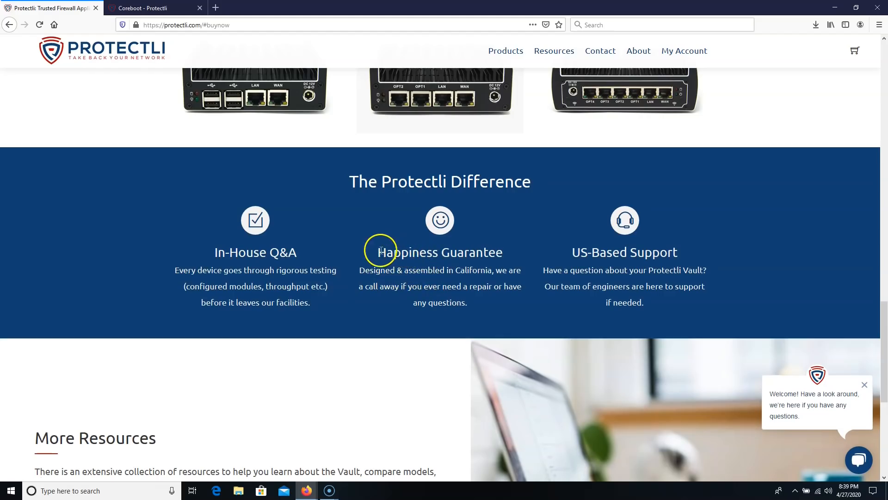
{"action": "mouse_move", "coordinate": [510, 261]}
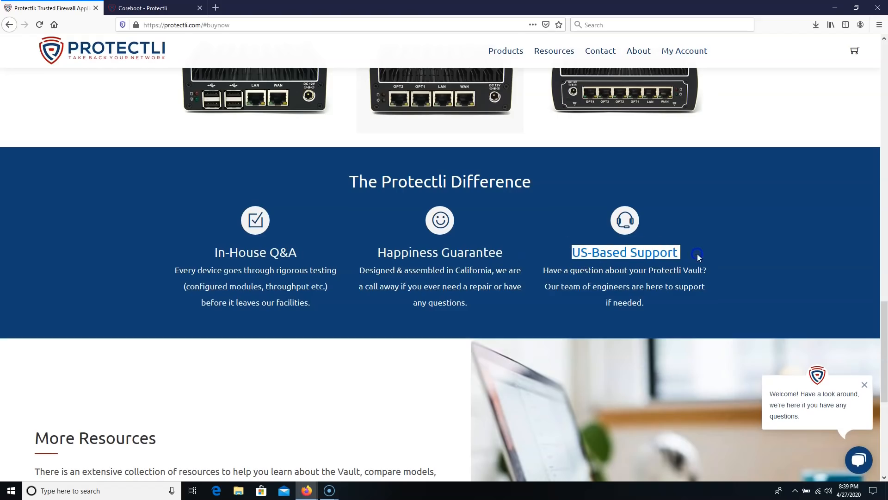
{"action": "scroll", "scroll_direction": "down", "scroll_amount": 3}
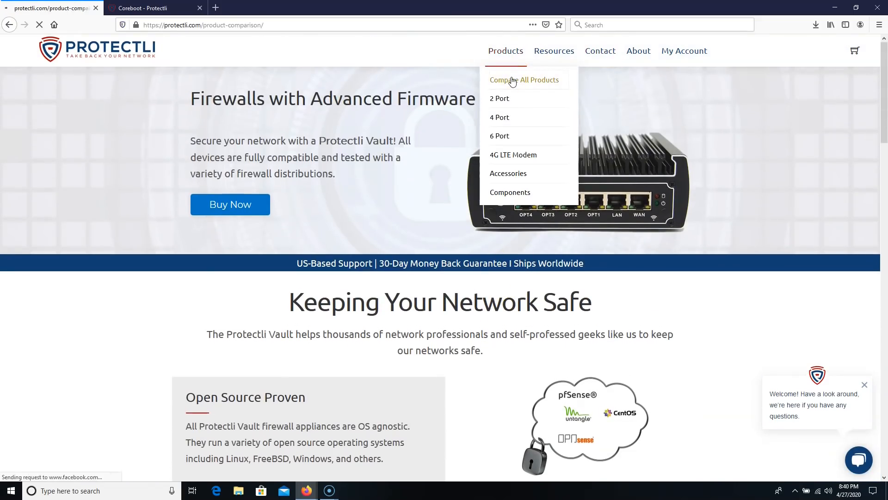
Step: Load the Product Comparison page and scroll to the FW2–FW6C specification table
{"action": "left_click", "coordinate": [524, 80]}
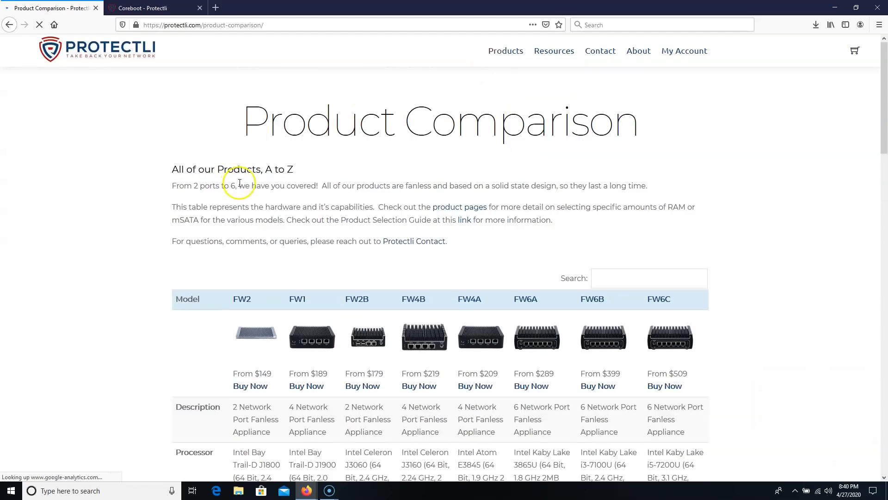
{"action": "scroll", "scroll_direction": "down", "scroll_amount": 3}
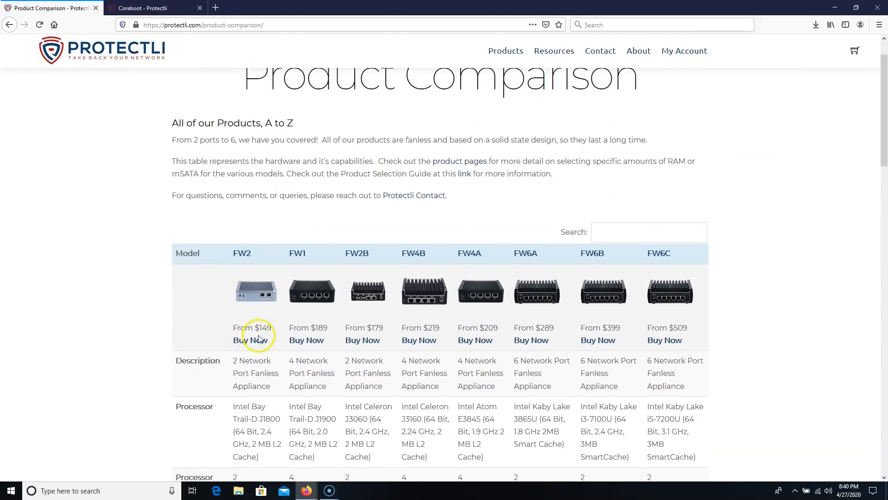
{"action": "scroll", "scroll_direction": "down", "scroll_amount": 3}
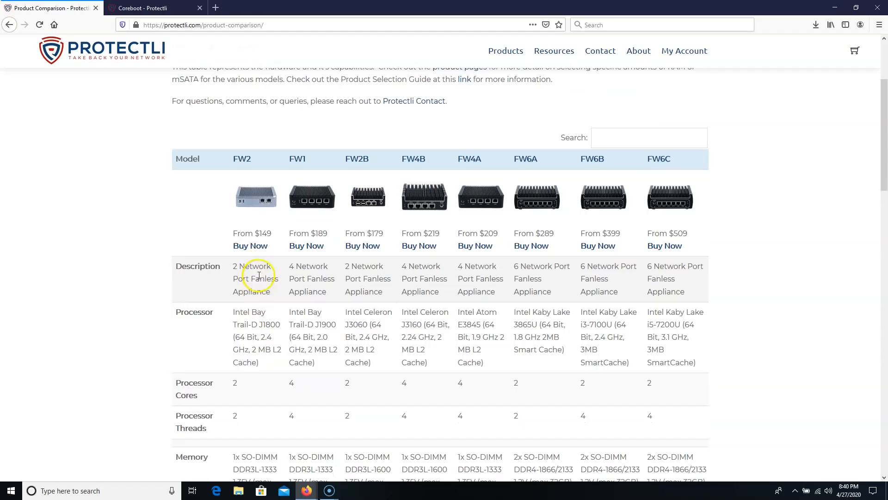
{"action": "mouse_move", "coordinate": [667, 222]}
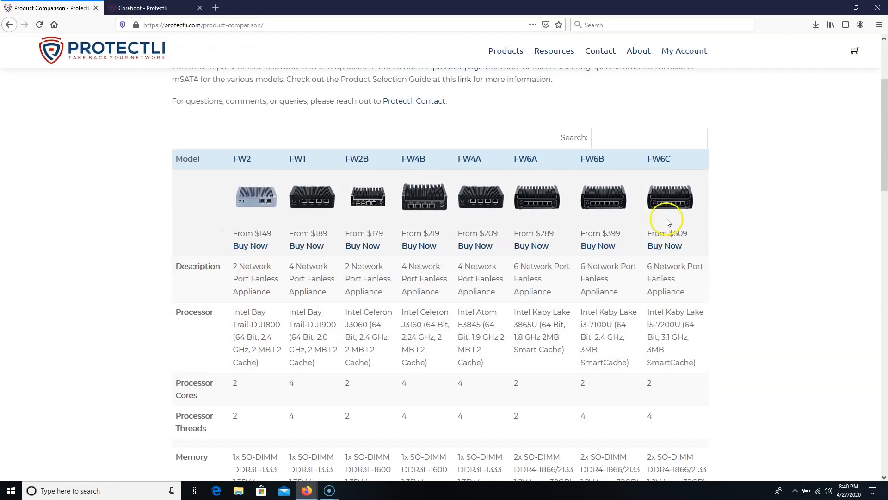
{"action": "mouse_move", "coordinate": [303, 261]}
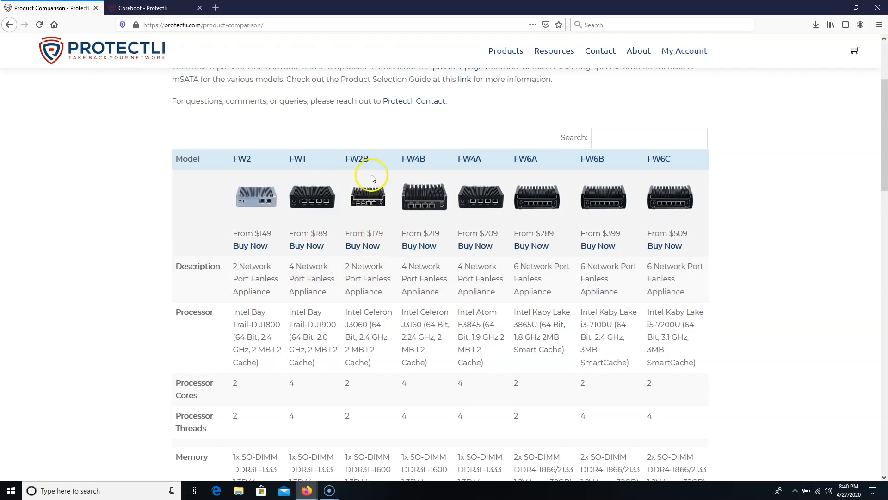
{"action": "mouse_move", "coordinate": [372, 230]}
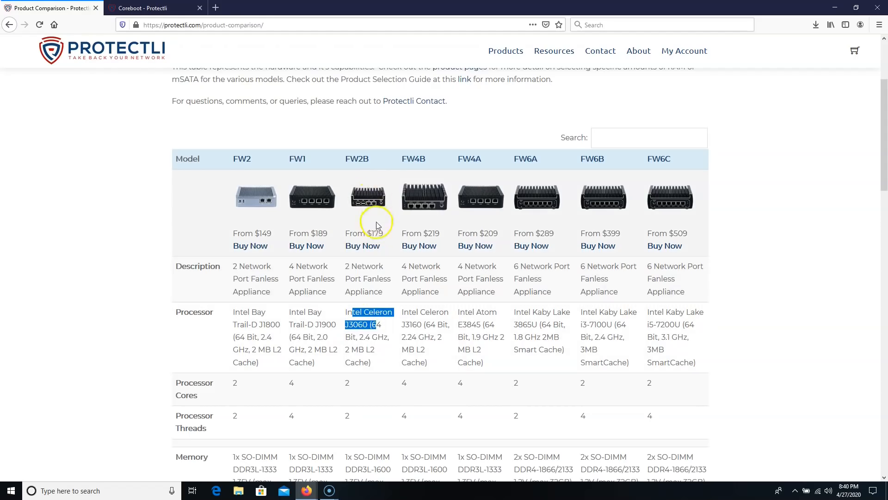
{"action": "scroll", "scroll_direction": "down", "scroll_amount": 3}
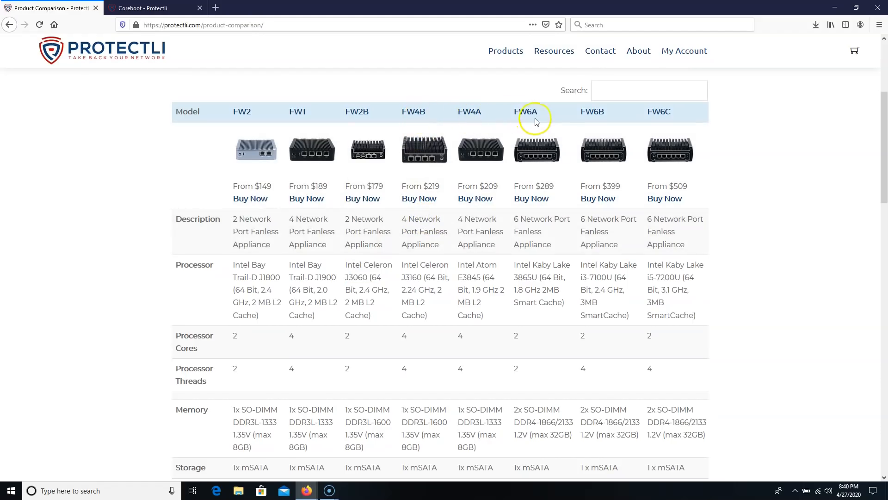
{"action": "mouse_move", "coordinate": [572, 118]}
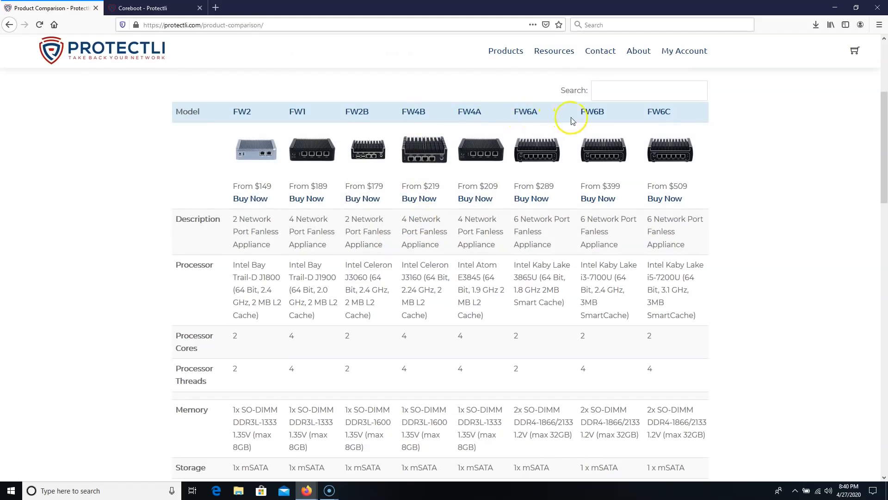
{"action": "mouse_move", "coordinate": [663, 122]}
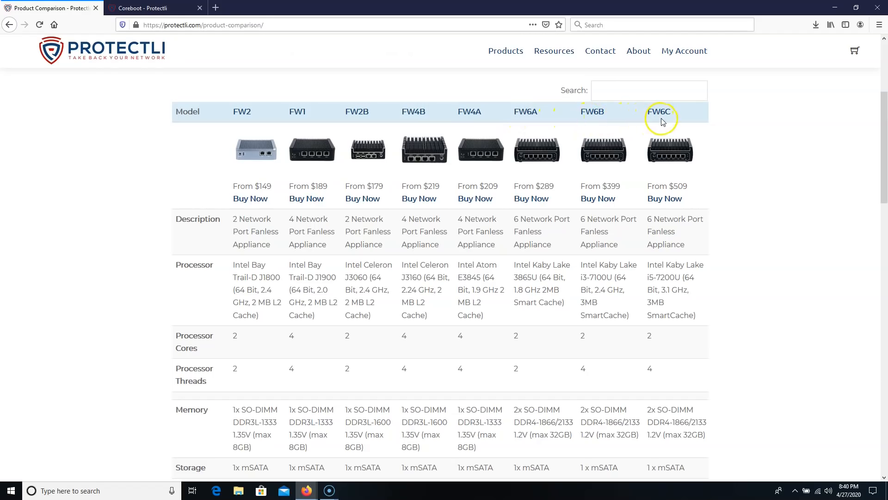
{"action": "mouse_move", "coordinate": [698, 211]}
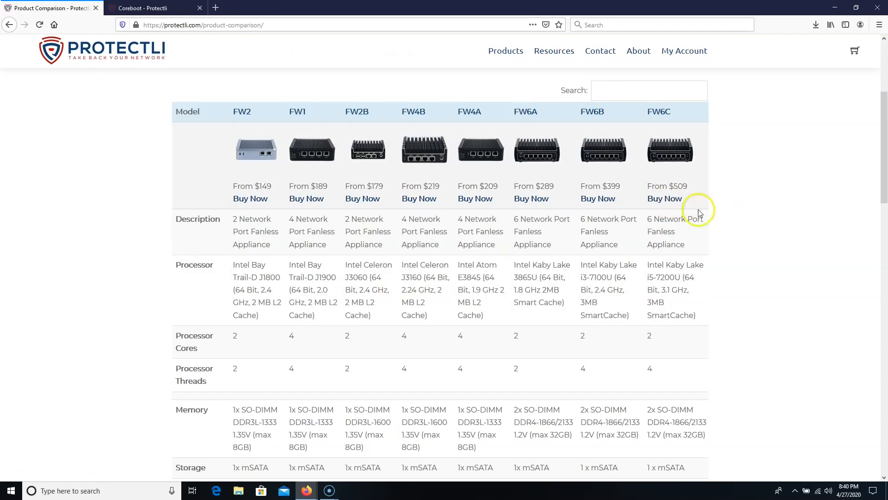
{"action": "scroll", "scroll_direction": "down", "scroll_amount": 3}
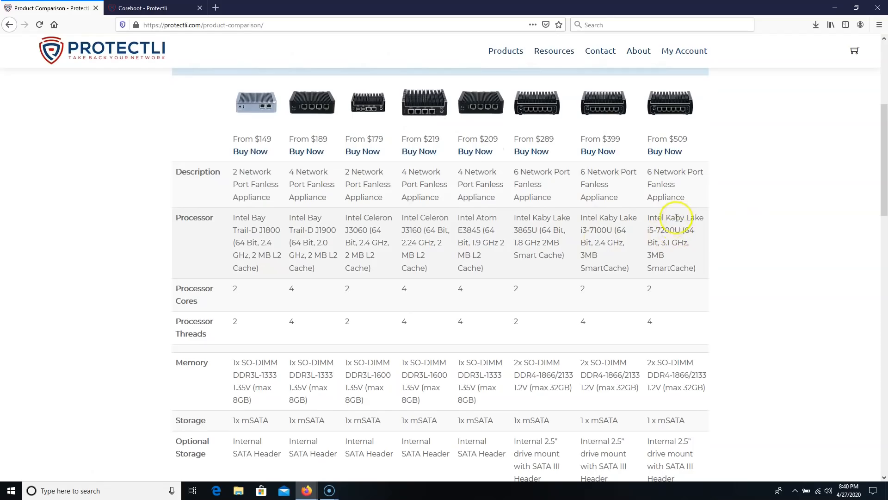
{"action": "mouse_move", "coordinate": [667, 211]}
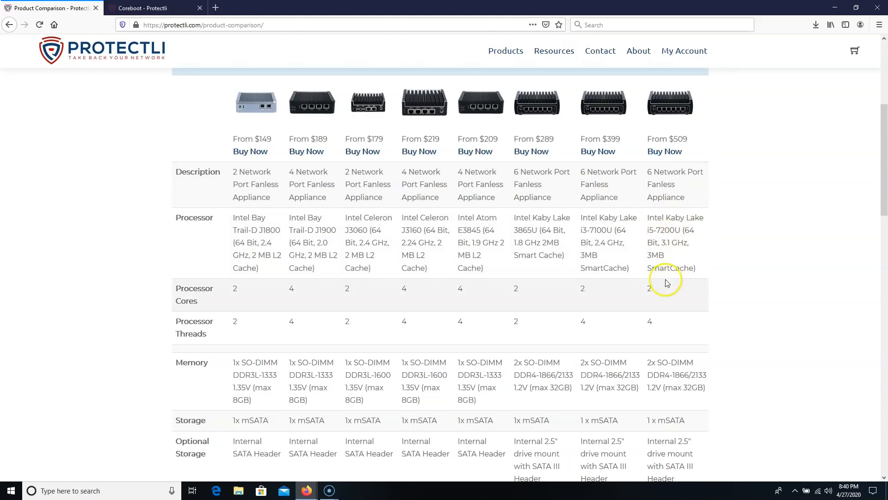
{"action": "scroll", "scroll_direction": "down", "scroll_amount": 3}
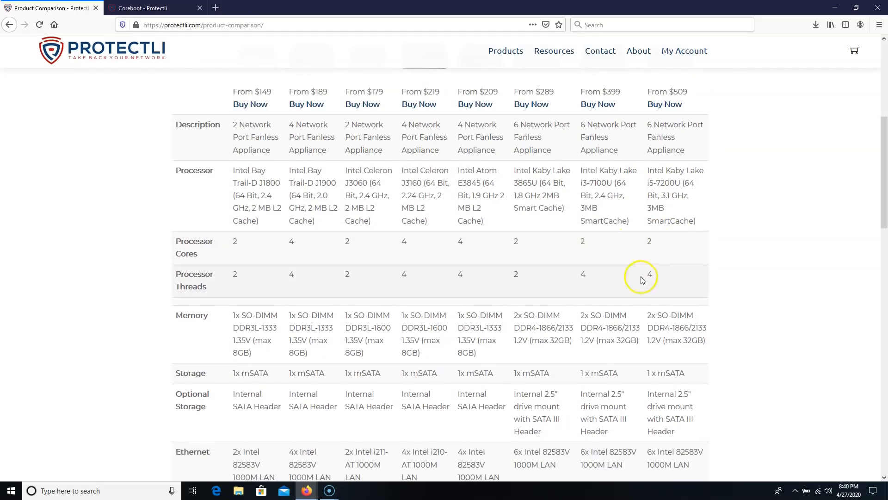
{"action": "scroll", "scroll_direction": "down", "scroll_amount": 3}
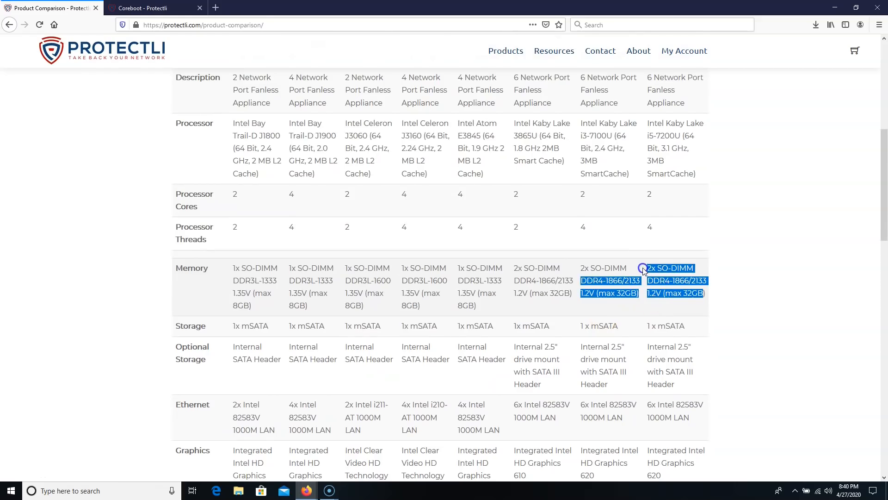
{"action": "scroll", "scroll_direction": "down", "scroll_amount": 3}
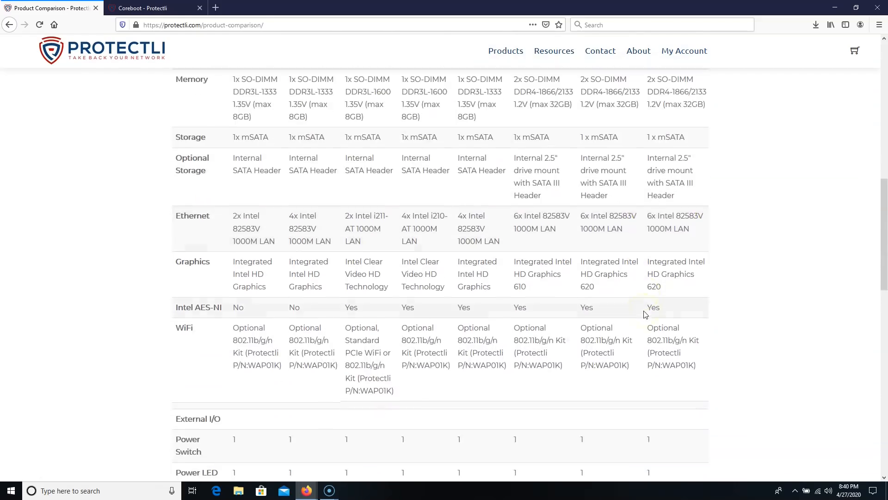
{"action": "scroll", "scroll_direction": "up", "scroll_amount": 3}
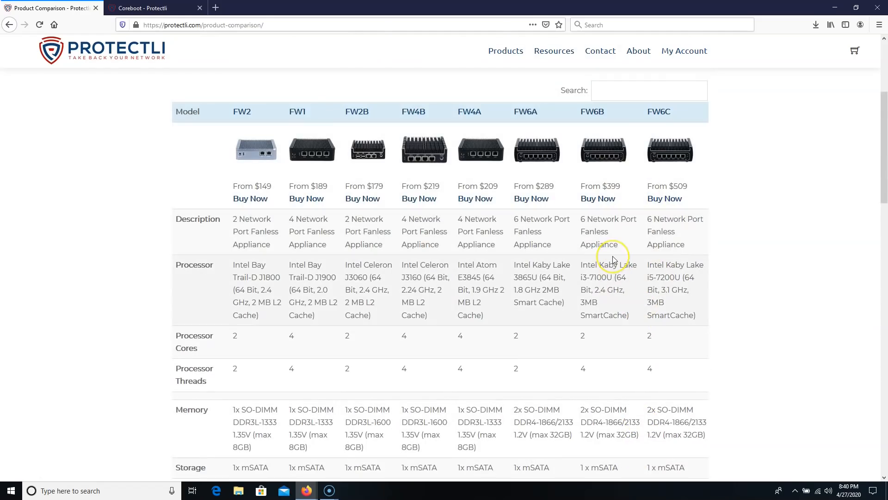
{"action": "scroll", "scroll_direction": "down", "scroll_amount": 3}
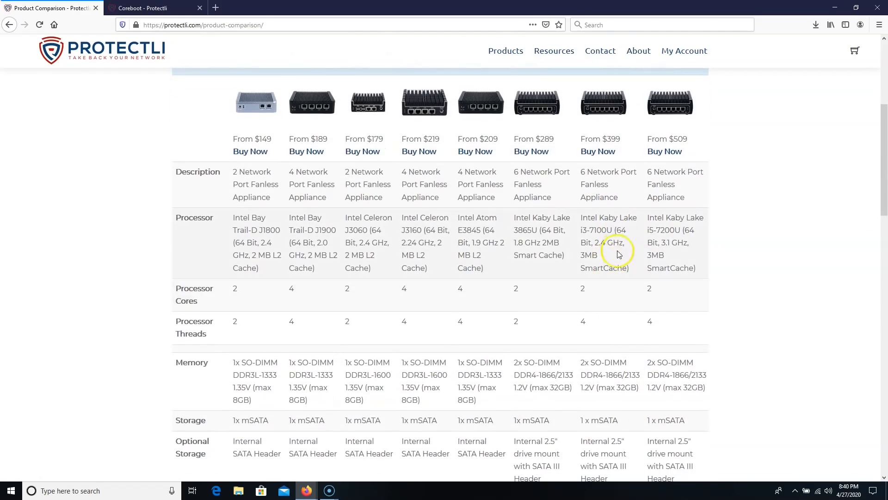
{"action": "double_click", "coordinate": [597, 229]}
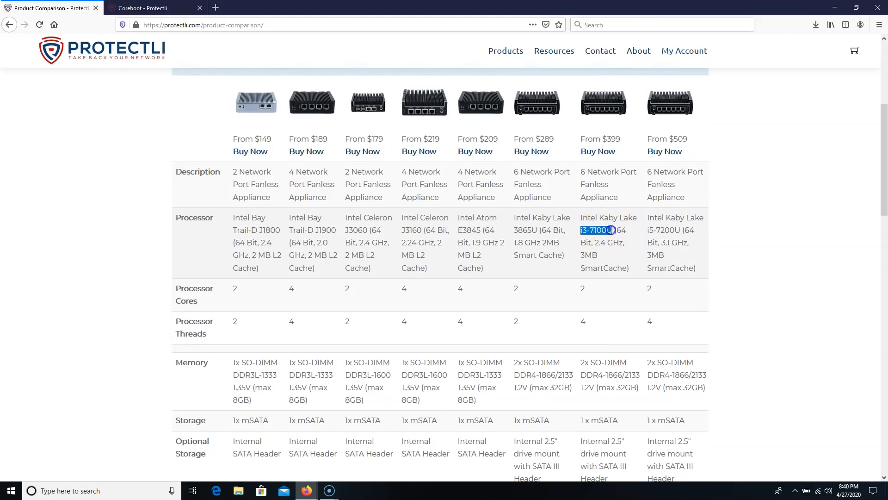
{"action": "scroll", "scroll_direction": "down", "scroll_amount": 3}
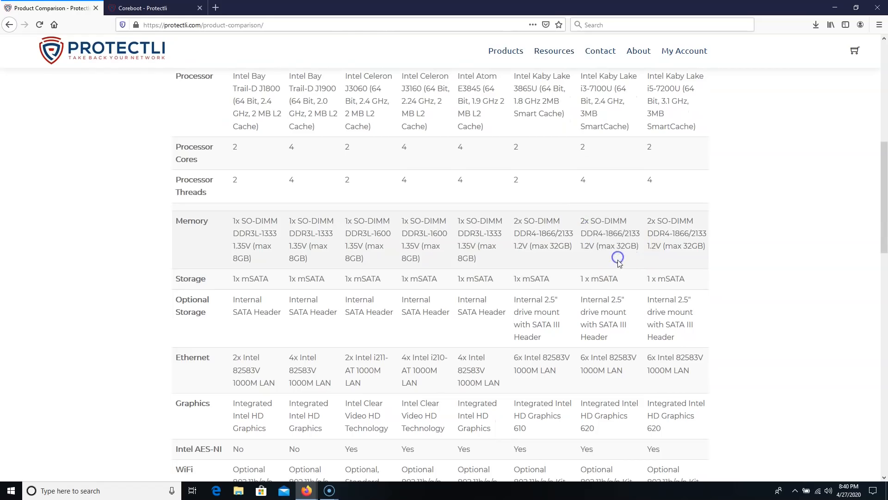
{"action": "scroll", "scroll_direction": "down", "scroll_amount": 3}
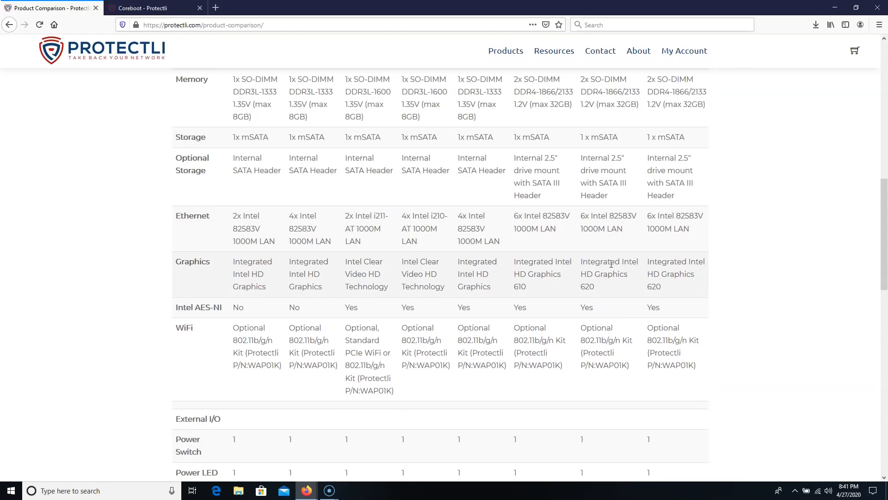
{"action": "scroll", "scroll_direction": "down", "scroll_amount": 3}
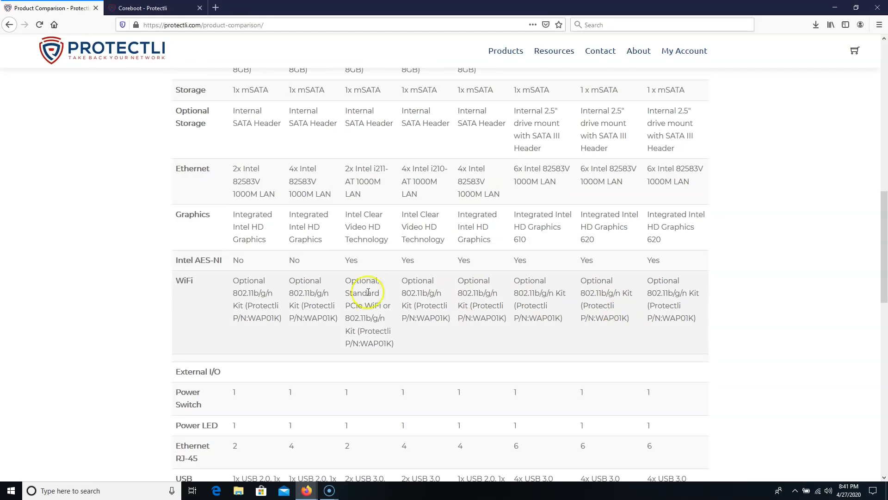
{"action": "mouse_move", "coordinate": [254, 321]}
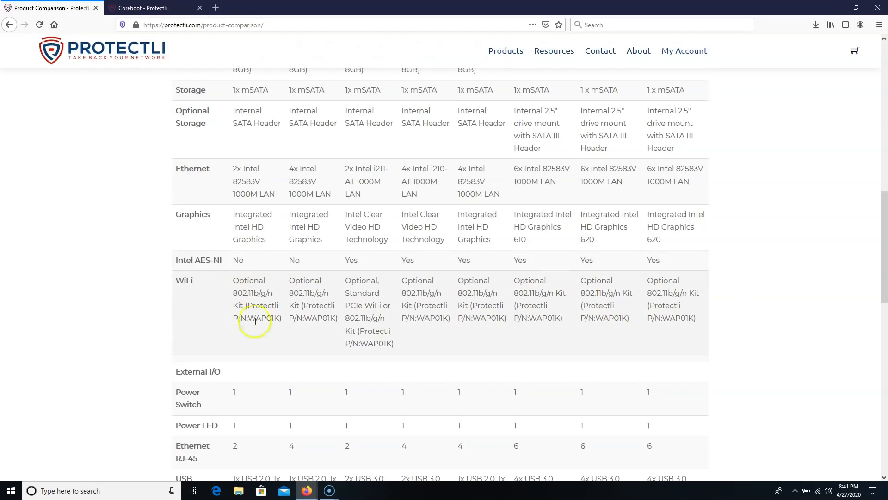
{"action": "mouse_move", "coordinate": [210, 273]}
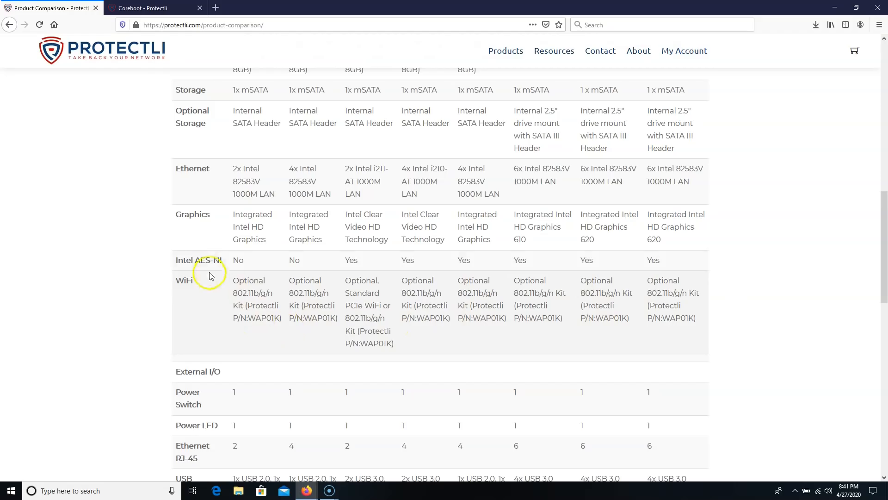
{"action": "double_click", "coordinate": [204, 260]}
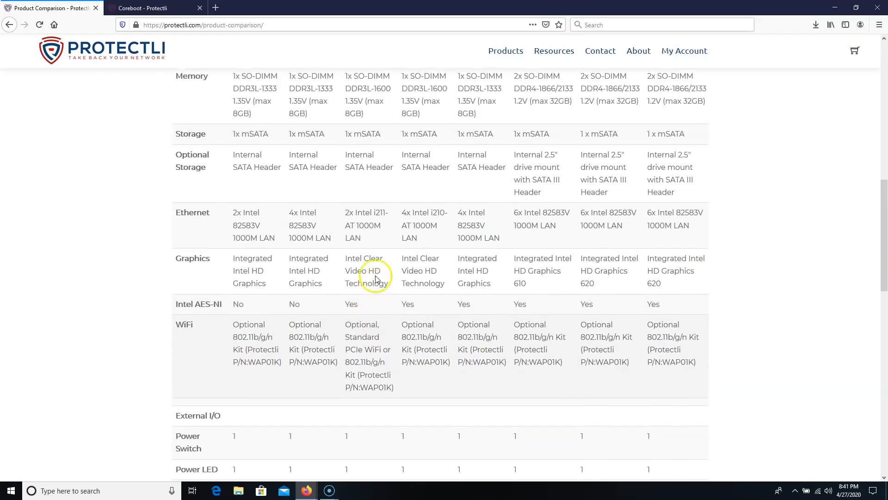
{"action": "scroll", "scroll_direction": "down", "scroll_amount": 3}
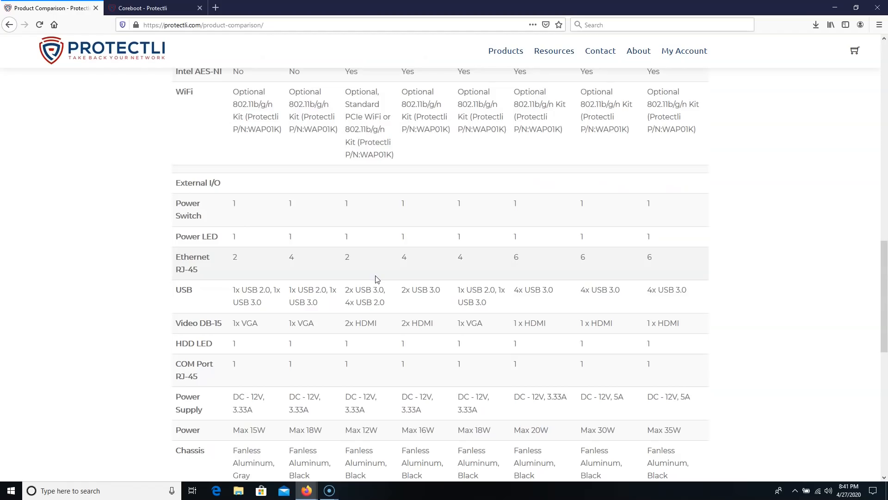
{"action": "scroll", "scroll_direction": "down", "scroll_amount": 3}
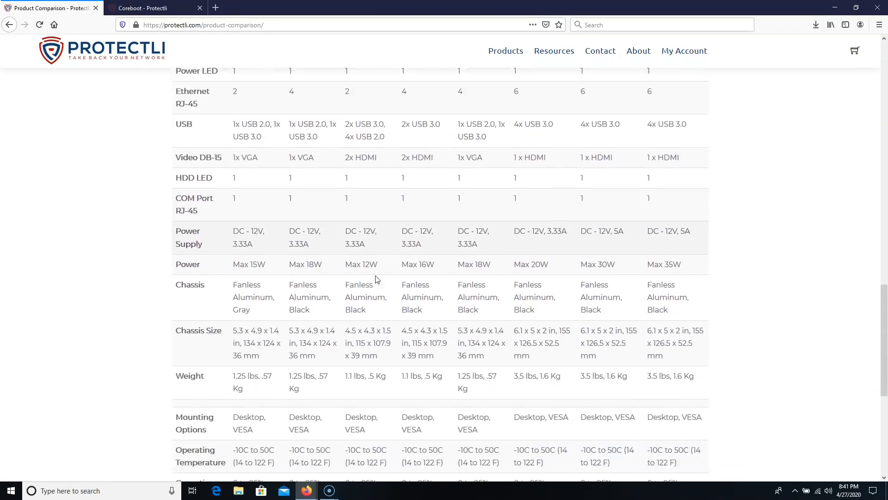
{"action": "scroll", "scroll_direction": "down", "scroll_amount": 3}
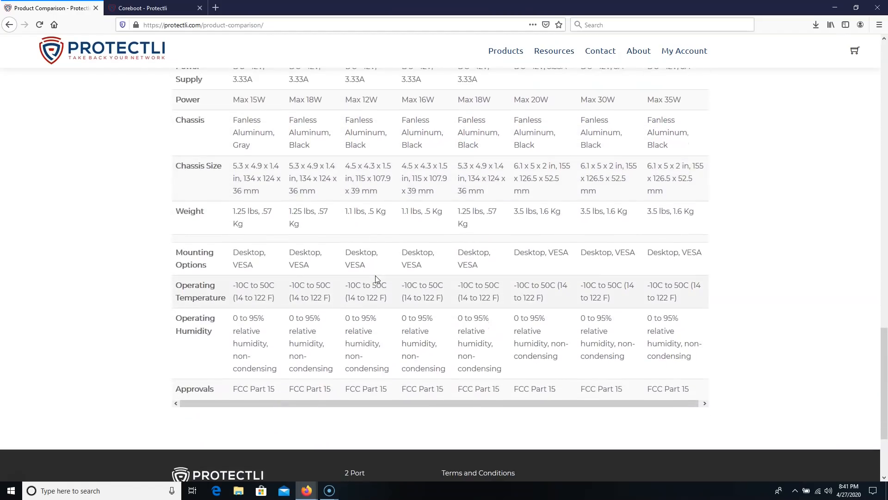
{"action": "scroll", "scroll_direction": "up", "scroll_amount": 3}
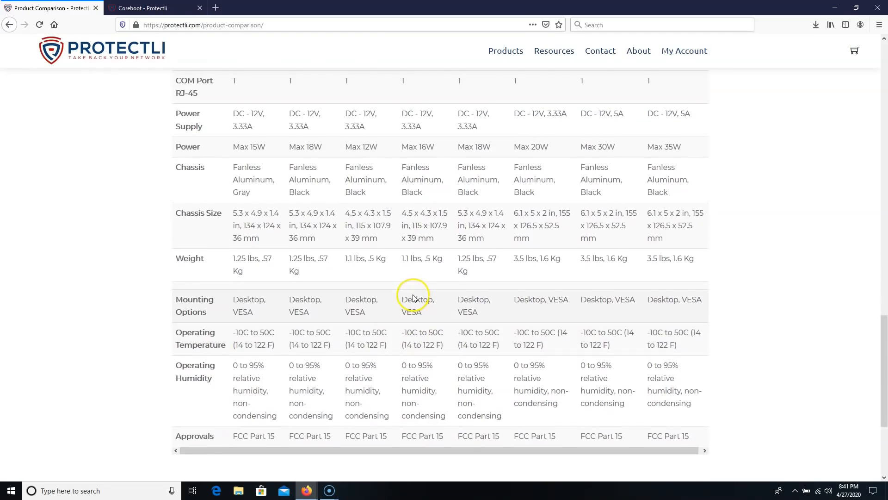
{"action": "scroll", "scroll_direction": "up", "scroll_amount": 3}
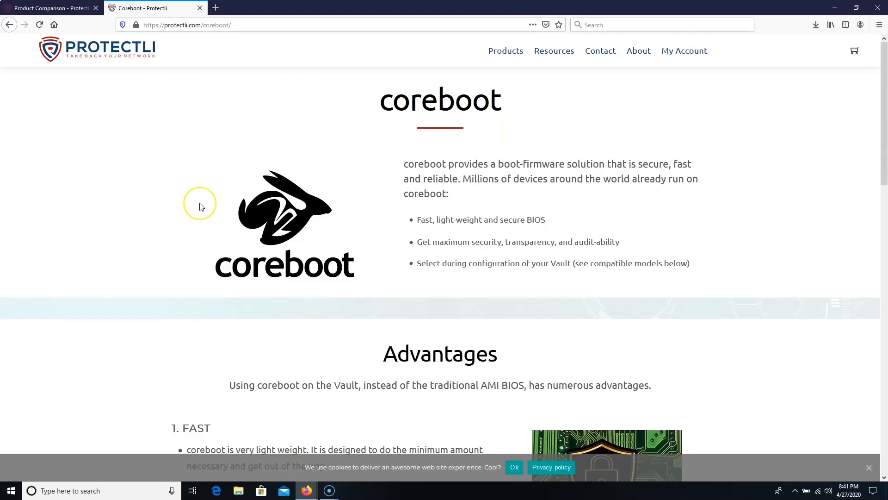
{"action": "mouse_move", "coordinate": [257, 205]}
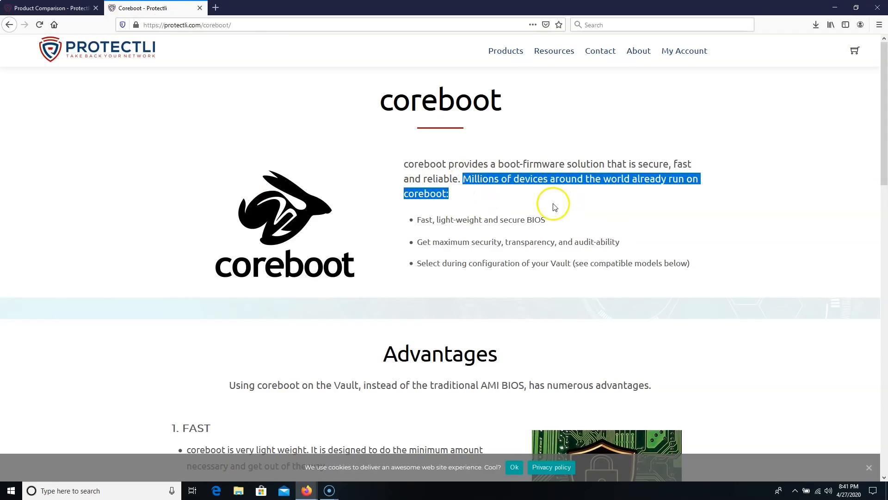
Step: Scroll the coreboot page down to its Advantages section on speed, support and security
{"action": "left_click", "coordinate": [557, 224]}
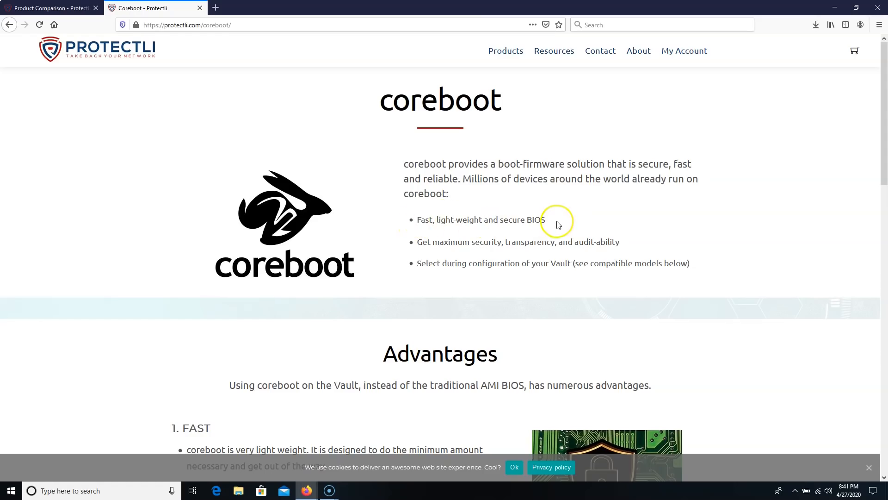
{"action": "scroll", "scroll_direction": "down", "scroll_amount": 3}
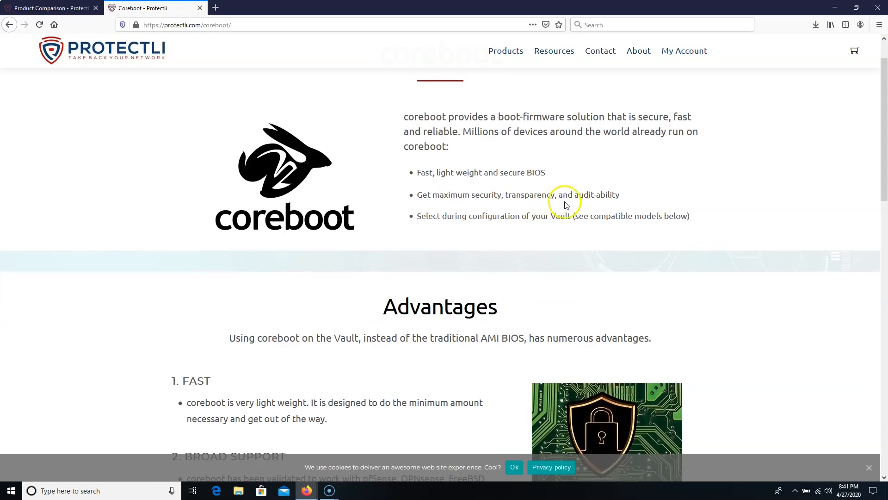
{"action": "mouse_move", "coordinate": [433, 213]}
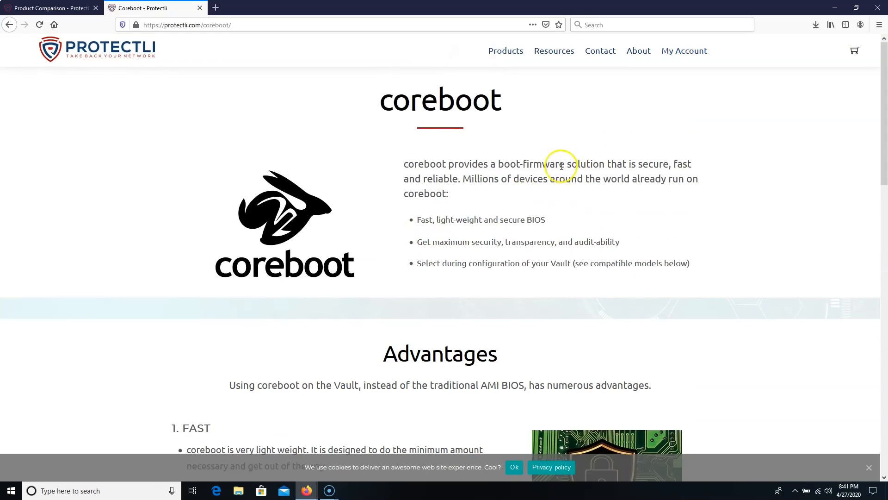
{"action": "scroll", "scroll_direction": "down", "scroll_amount": 3}
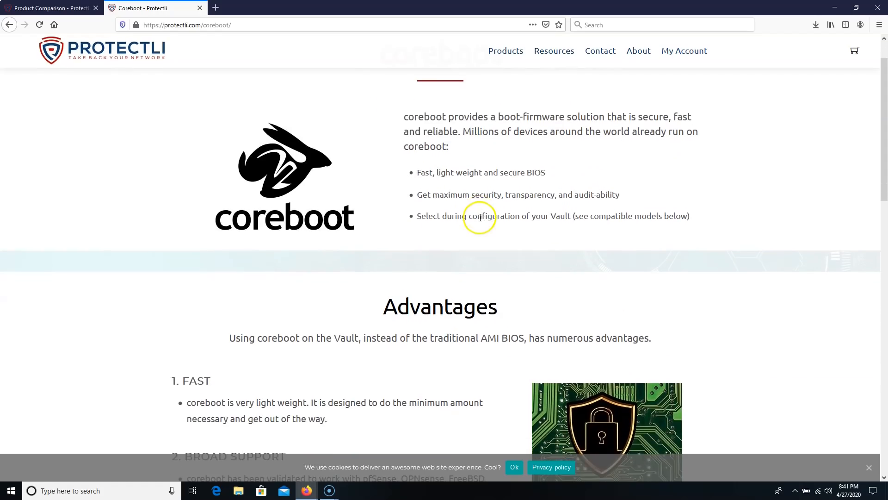
{"action": "scroll", "scroll_direction": "down", "scroll_amount": 3}
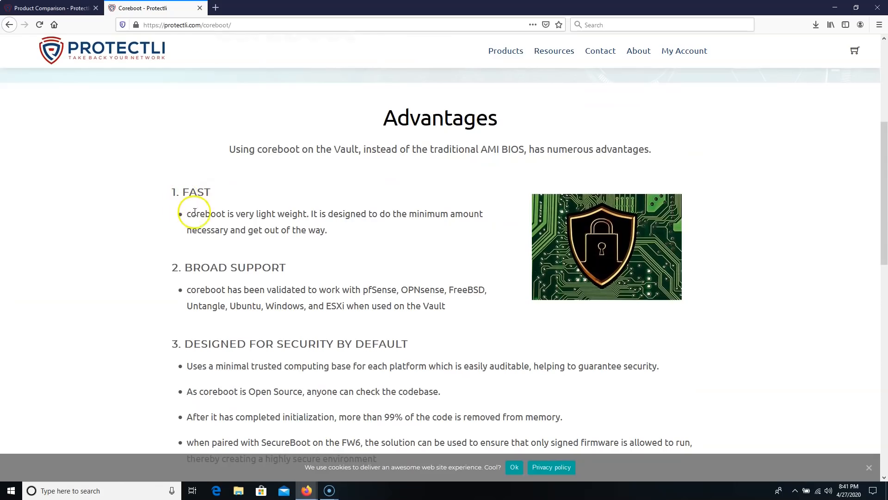
{"action": "scroll", "scroll_direction": "down", "scroll_amount": 3}
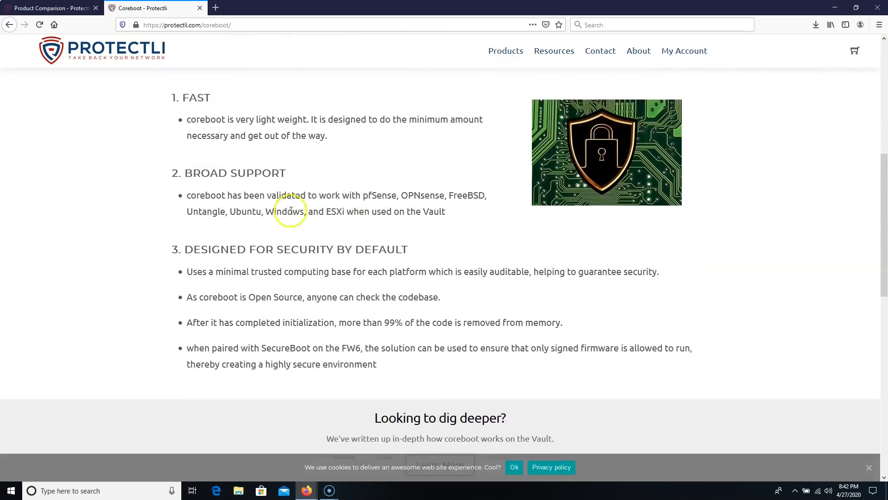
{"action": "mouse_move", "coordinate": [274, 197]}
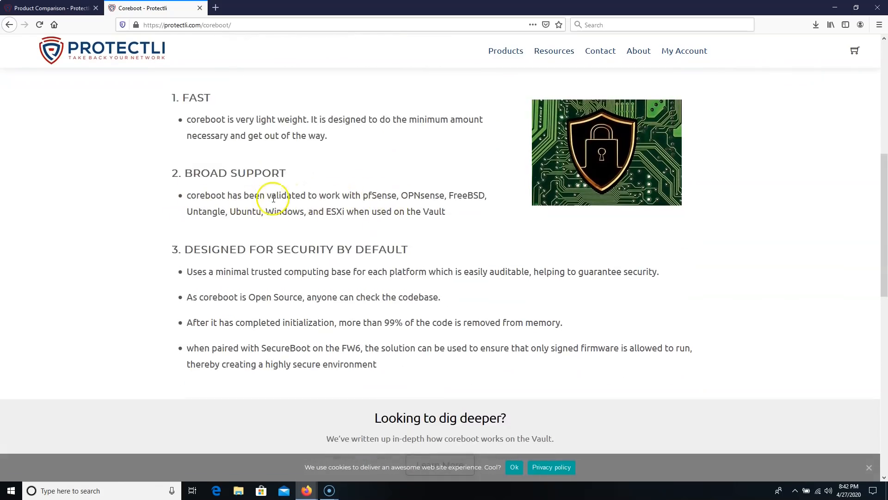
{"action": "double_click", "coordinate": [286, 195]}
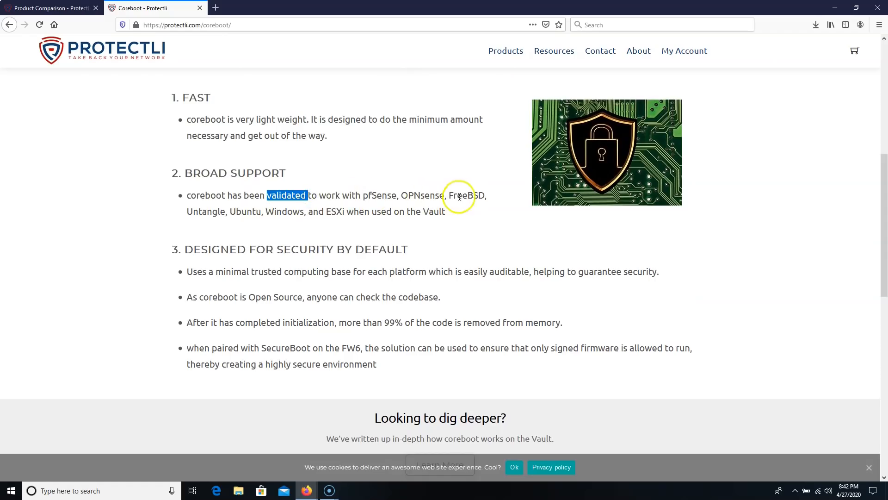
{"action": "mouse_move", "coordinate": [261, 215]}
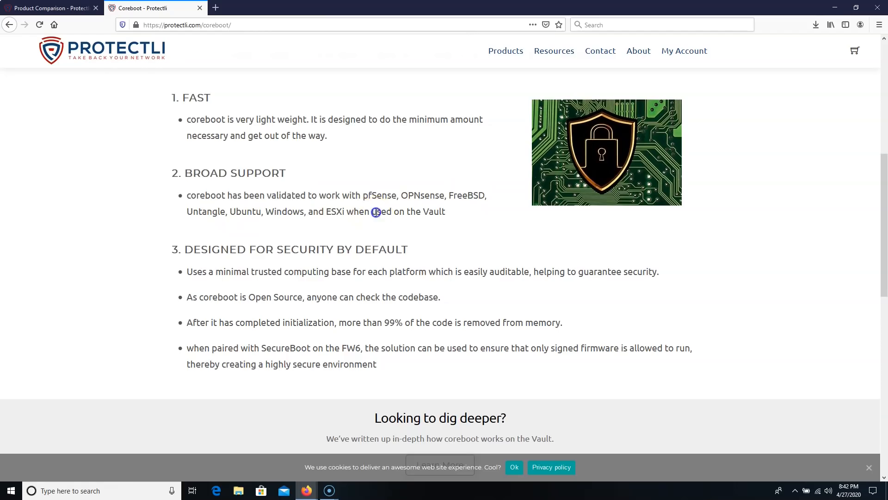
{"action": "scroll", "scroll_direction": "down", "scroll_amount": 3}
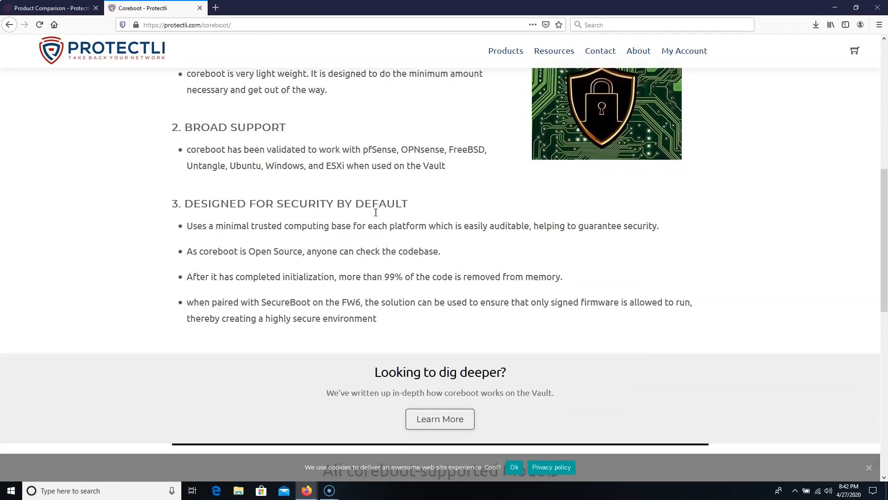
{"action": "left_click_drag", "start_coordinate": [215, 224], "coordinate": [272, 224]}
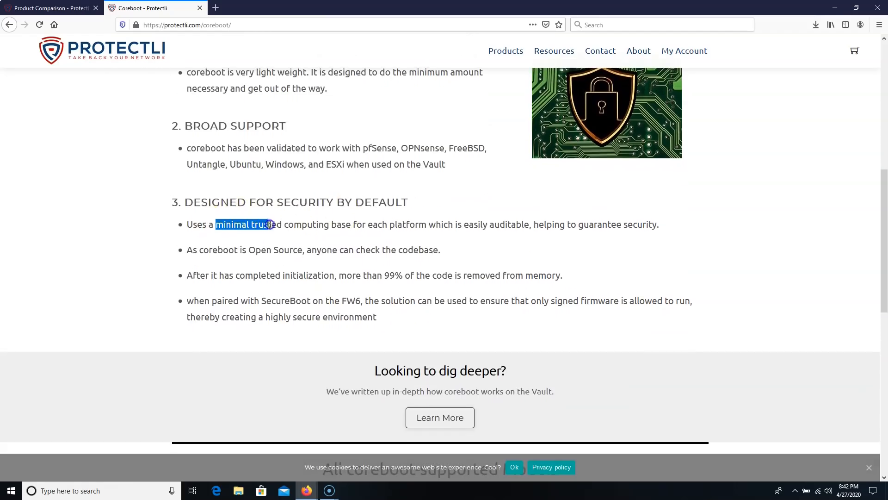
{"action": "left_click_drag", "start_coordinate": [271, 224], "coordinate": [464, 223]}
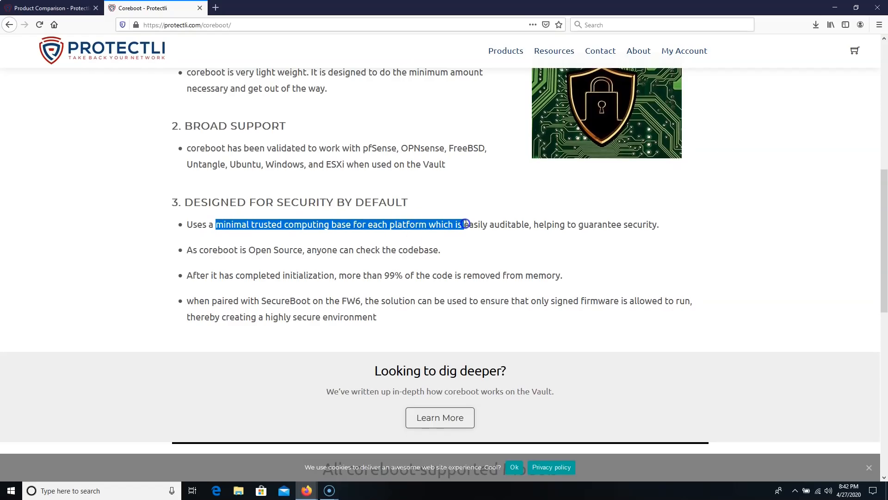
{"action": "left_click", "coordinate": [539, 236]}
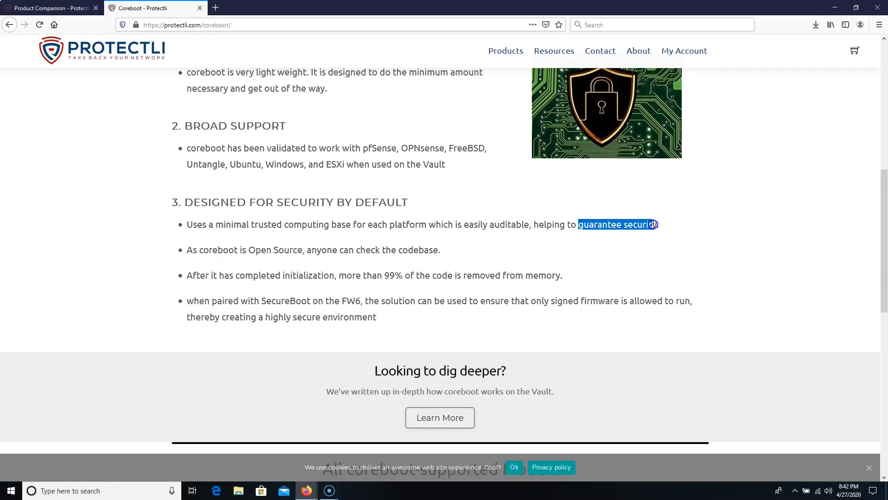
{"action": "left_click", "coordinate": [204, 250]}
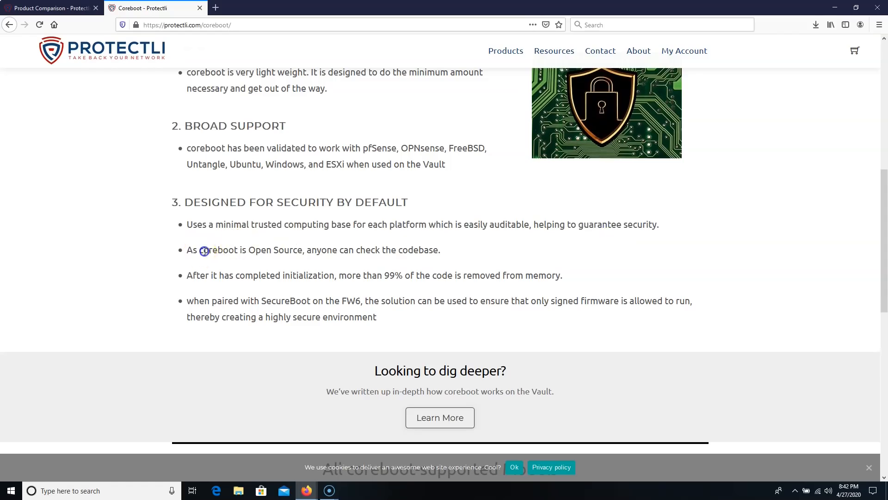
{"action": "left_click_drag", "start_coordinate": [200, 250], "coordinate": [439, 250]}
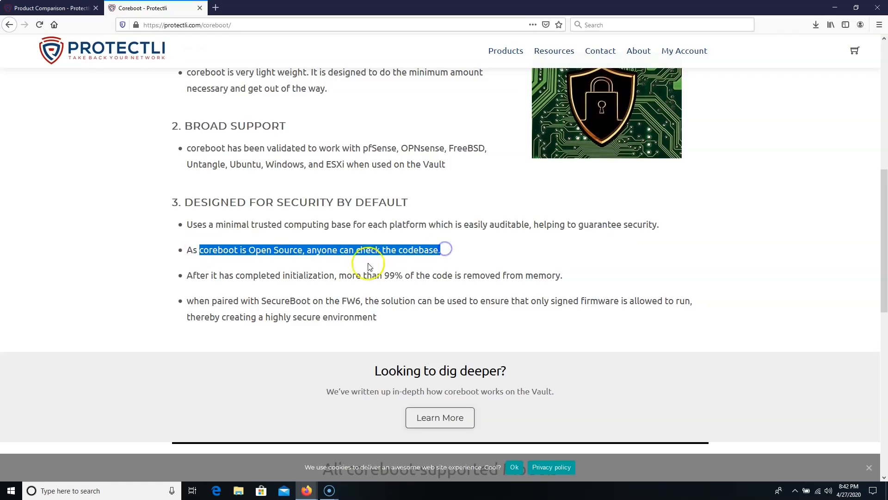
{"action": "left_click", "coordinate": [318, 271]}
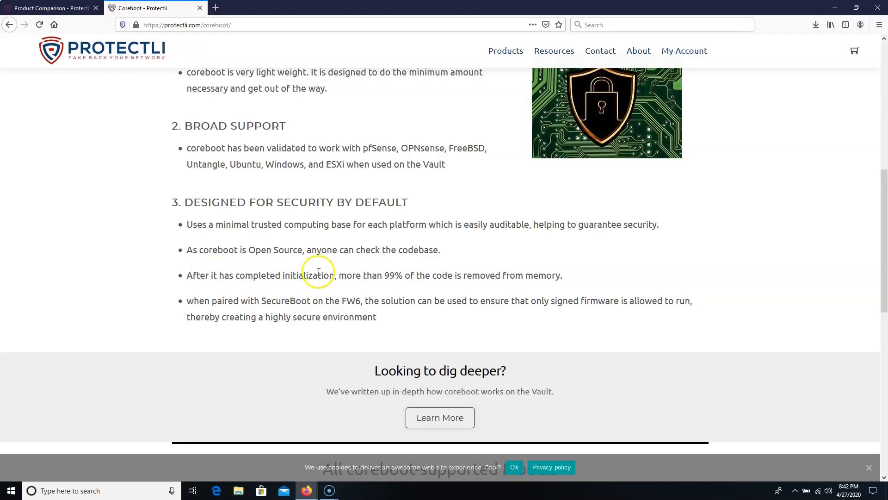
{"action": "mouse_move", "coordinate": [409, 276]}
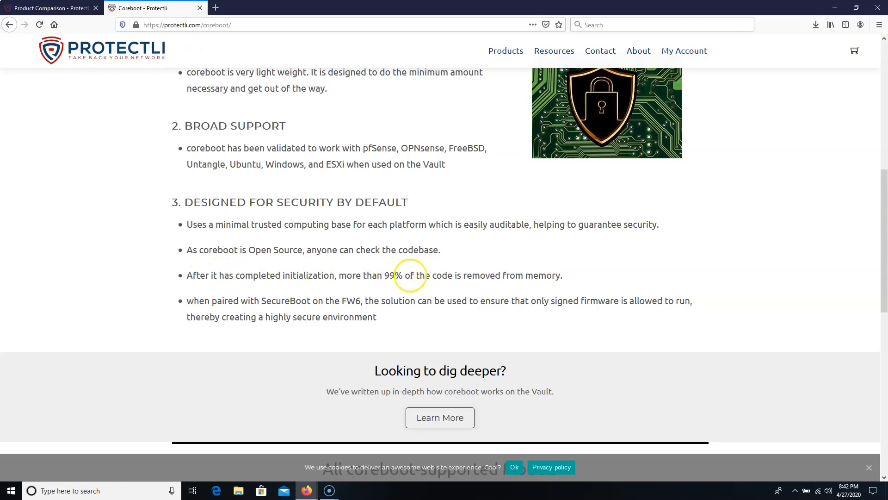
{"action": "mouse_move", "coordinate": [338, 300]}
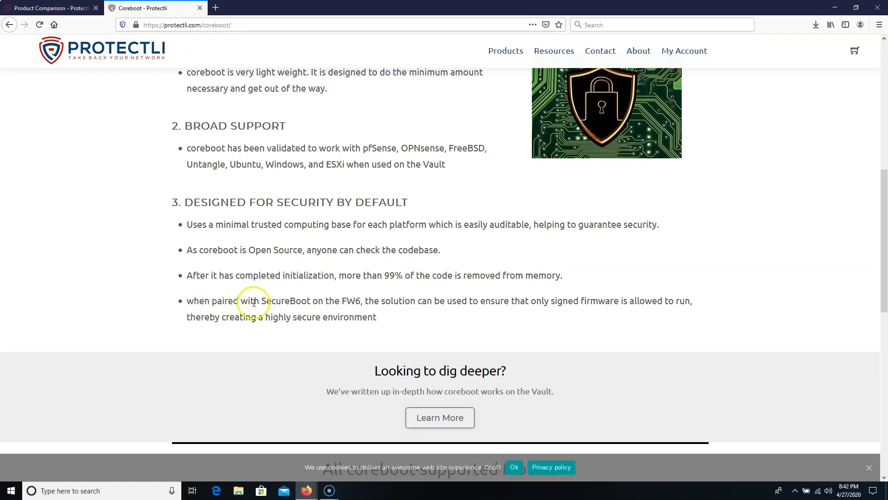
{"action": "mouse_move", "coordinate": [406, 298]}
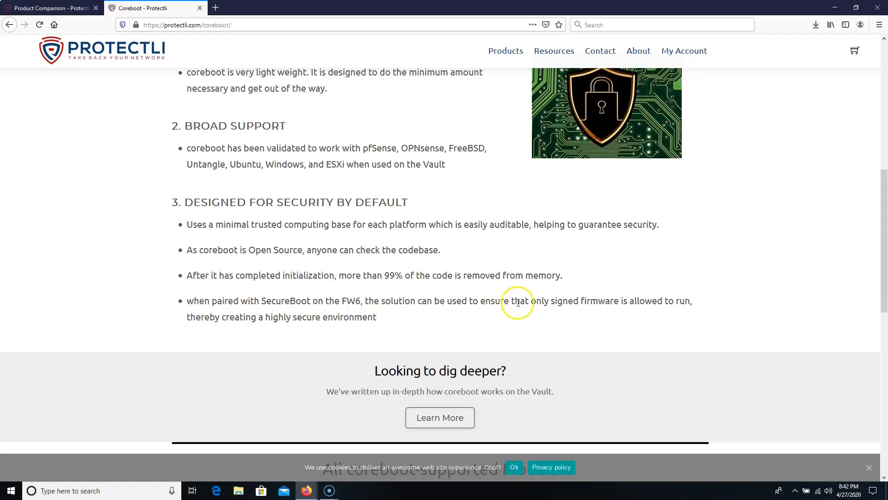
{"action": "double_click", "coordinate": [600, 301]}
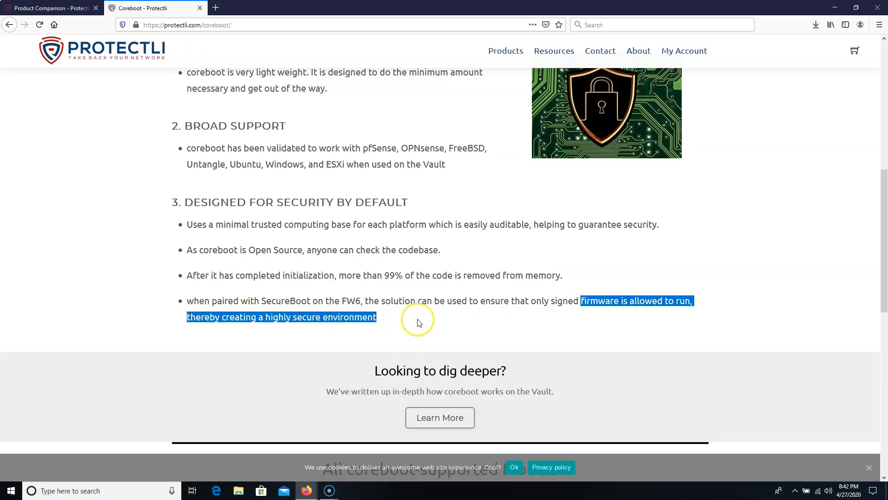
{"action": "scroll", "scroll_direction": "down", "scroll_amount": 3}
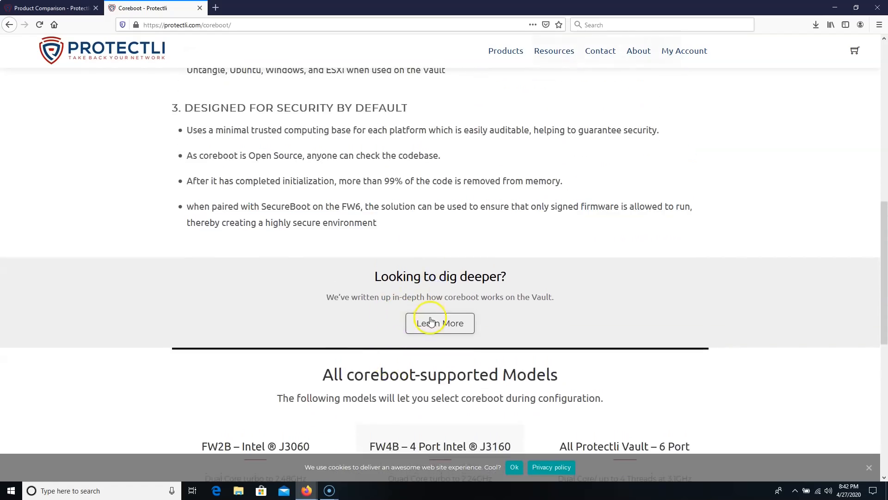
{"action": "mouse_move", "coordinate": [382, 294]}
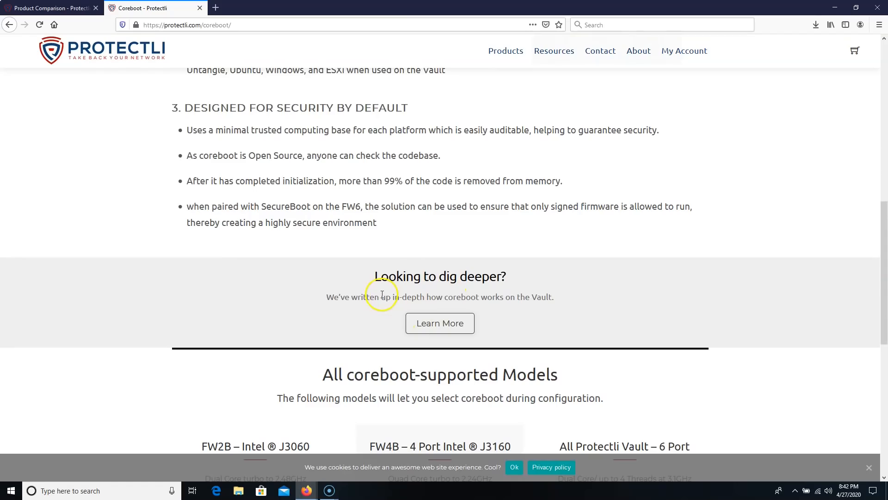
Step: Scroll to All coreboot-supported Models and start configuring the FW4B 4 Port Intel J3160
{"action": "scroll", "scroll_direction": "down", "scroll_amount": 3}
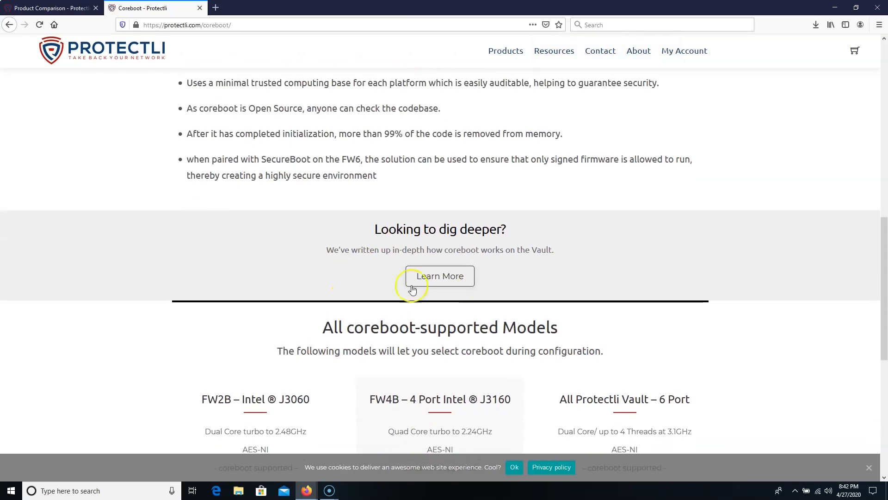
{"action": "scroll", "scroll_direction": "down", "scroll_amount": 3}
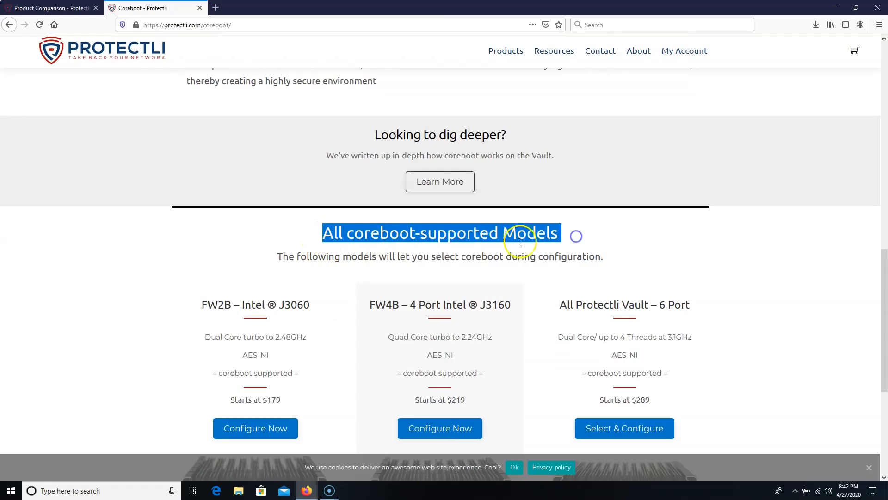
{"action": "scroll", "scroll_direction": "down", "scroll_amount": 3}
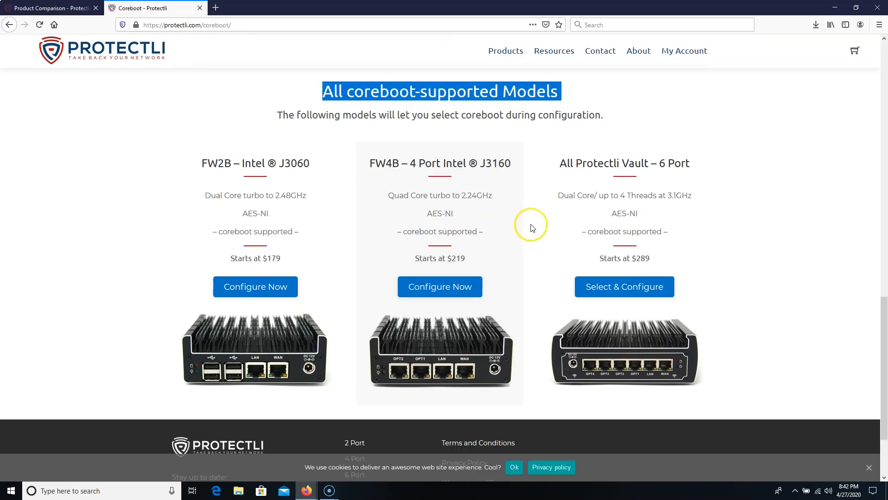
{"action": "scroll", "scroll_direction": "down", "scroll_amount": 3}
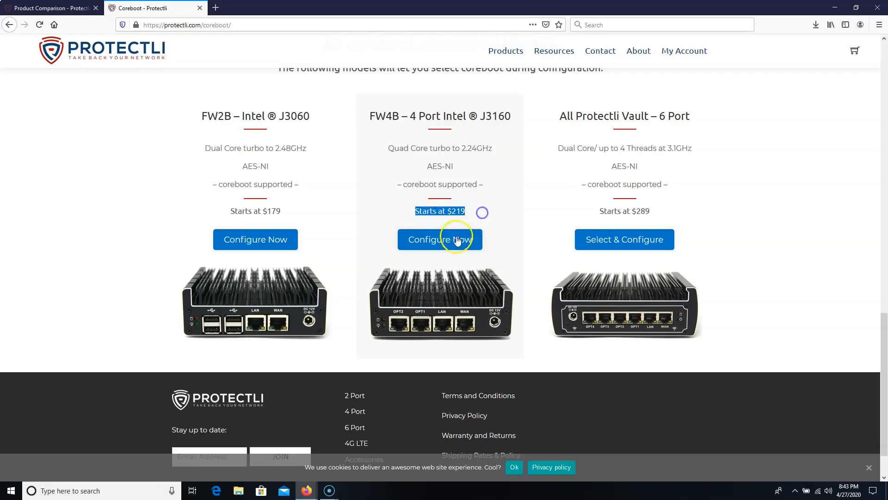
{"action": "left_click", "coordinate": [440, 239]}
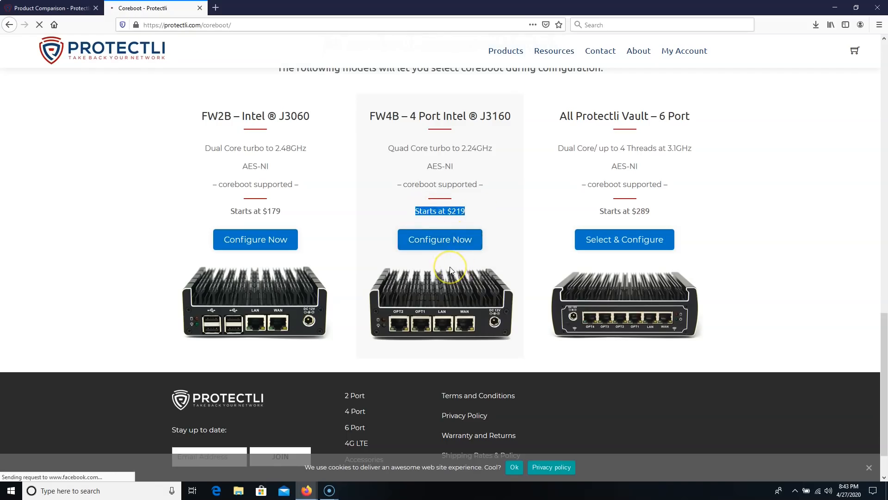
{"action": "left_click", "coordinate": [440, 239]}
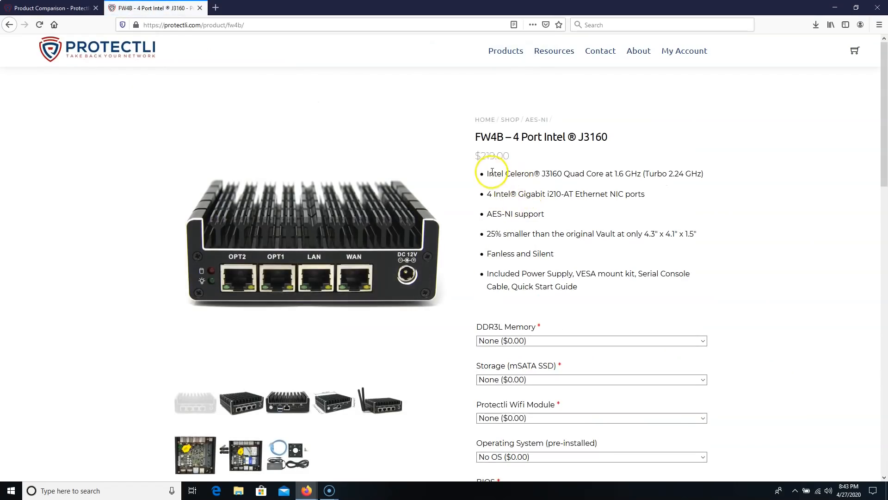
{"action": "mouse_move", "coordinate": [547, 177]}
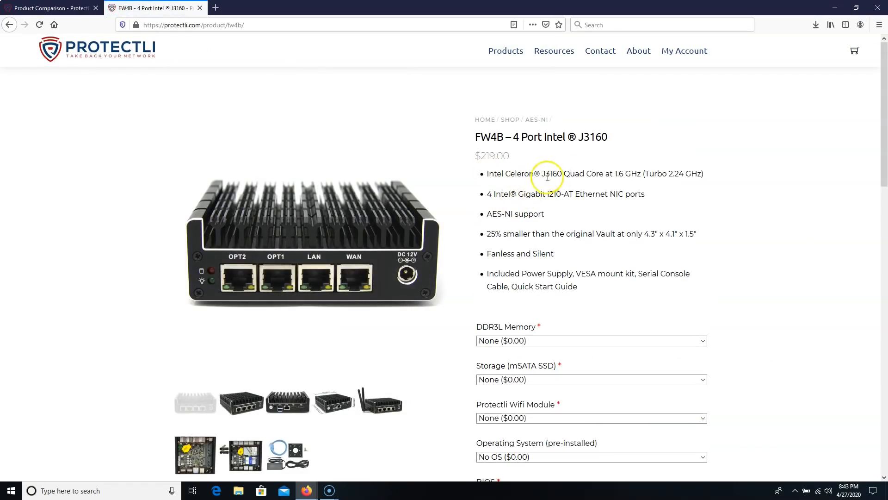
{"action": "mouse_move", "coordinate": [599, 178]}
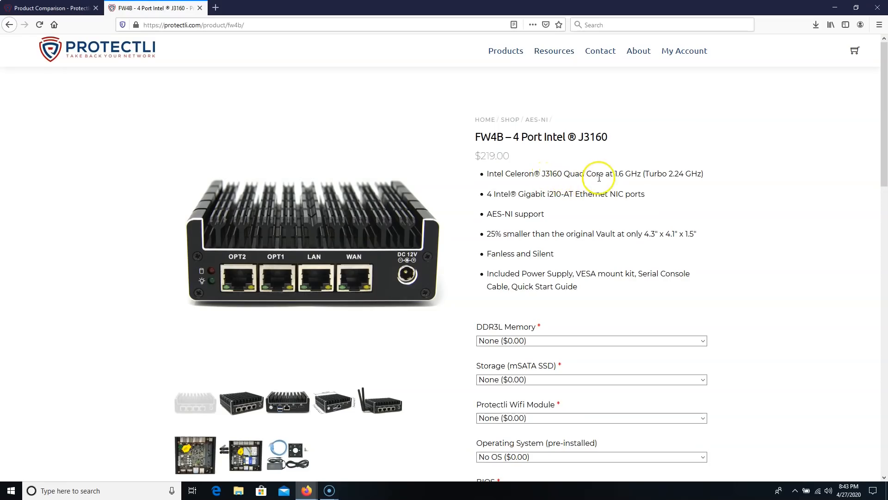
{"action": "mouse_move", "coordinate": [599, 225]}
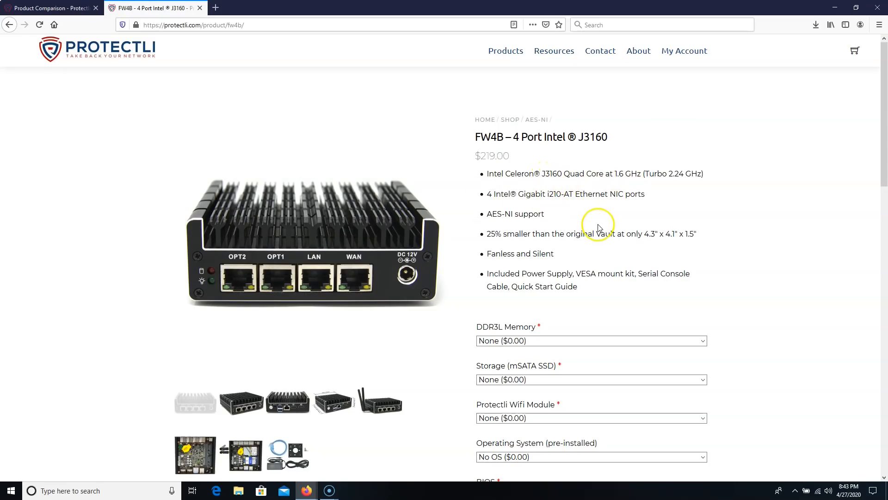
Step: Scroll the FW4B page down to its memory, storage, OS and BIOS configuration dropdowns
{"action": "scroll", "scroll_direction": "down", "scroll_amount": 3}
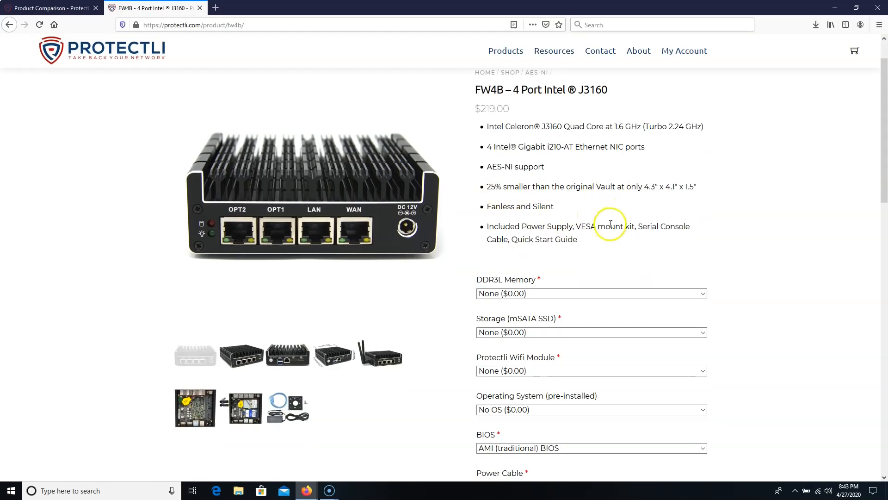
{"action": "mouse_move", "coordinate": [555, 229]}
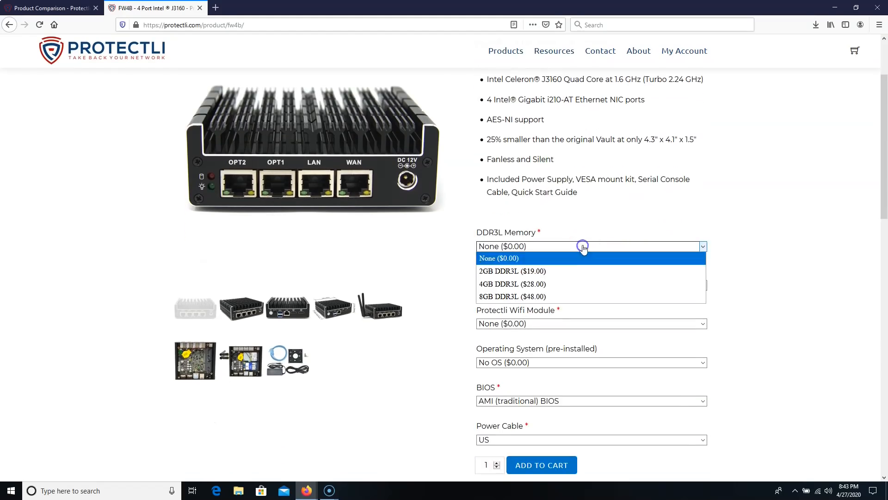
Step: Choose 8GB DDR3L memory and OPNsense OS, then highlight the $297.00 total price
{"action": "left_click", "coordinate": [499, 296]}
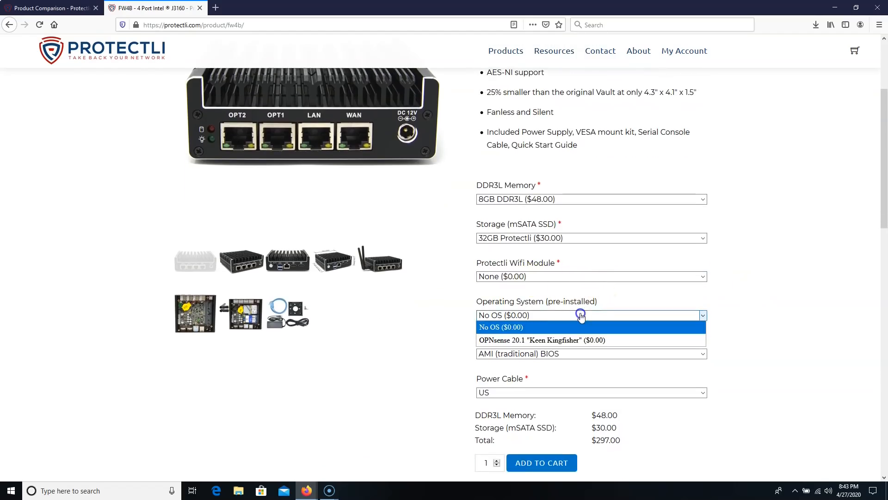
{"action": "left_click", "coordinate": [542, 341]}
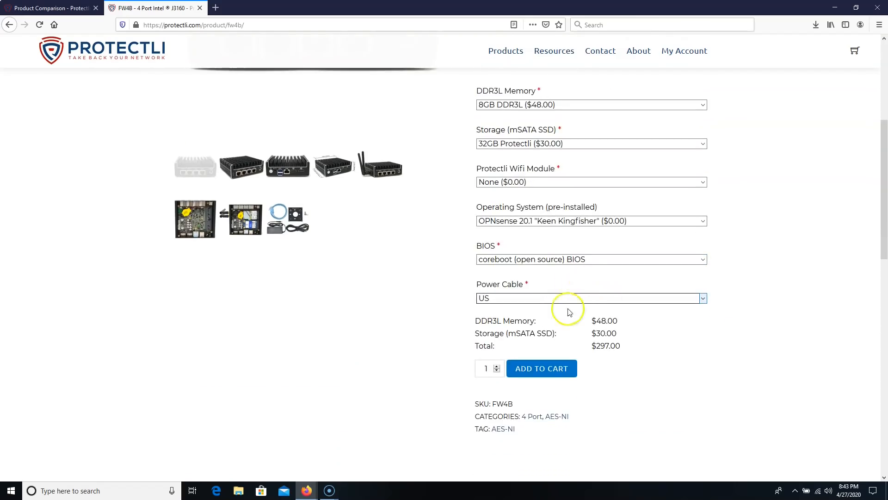
{"action": "mouse_move", "coordinate": [624, 346]}
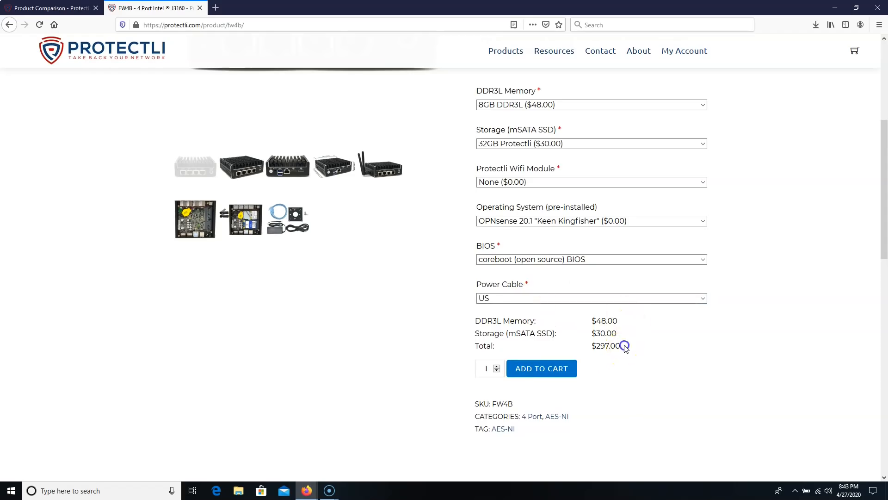
{"action": "double_click", "coordinate": [604, 346]}
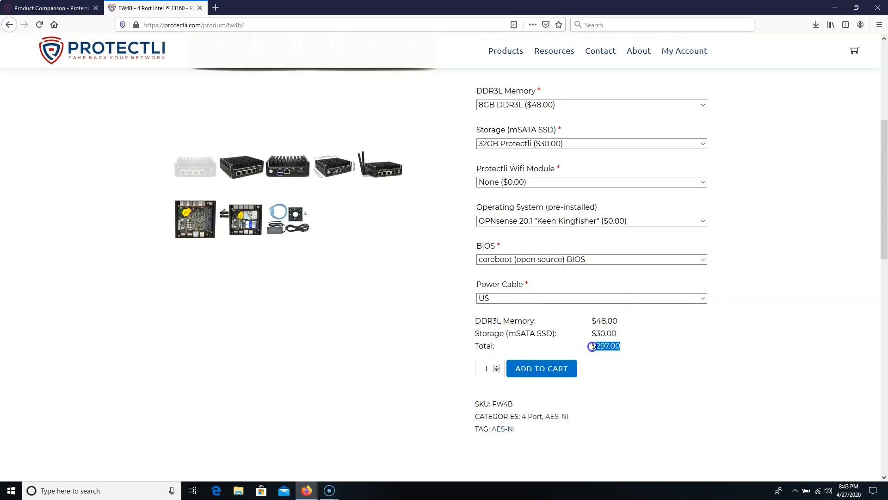
{"action": "scroll", "scroll_direction": "down", "scroll_amount": 3}
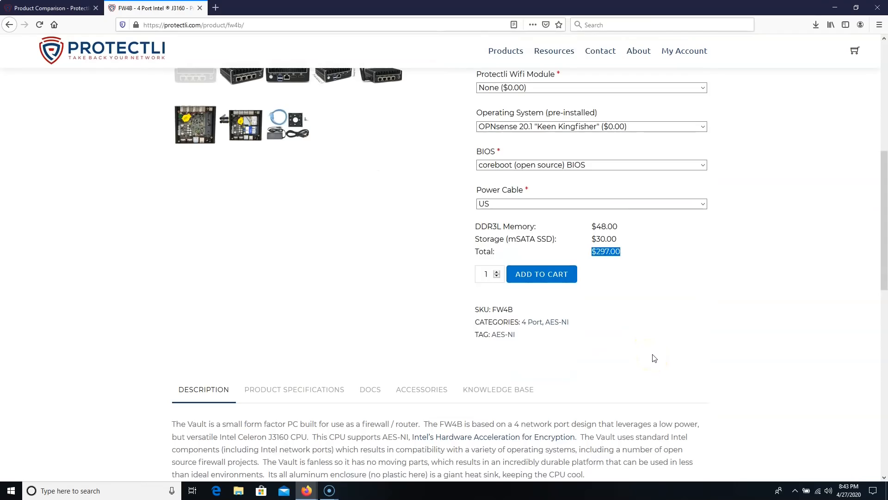
{"action": "scroll", "scroll_direction": "down", "scroll_amount": 3}
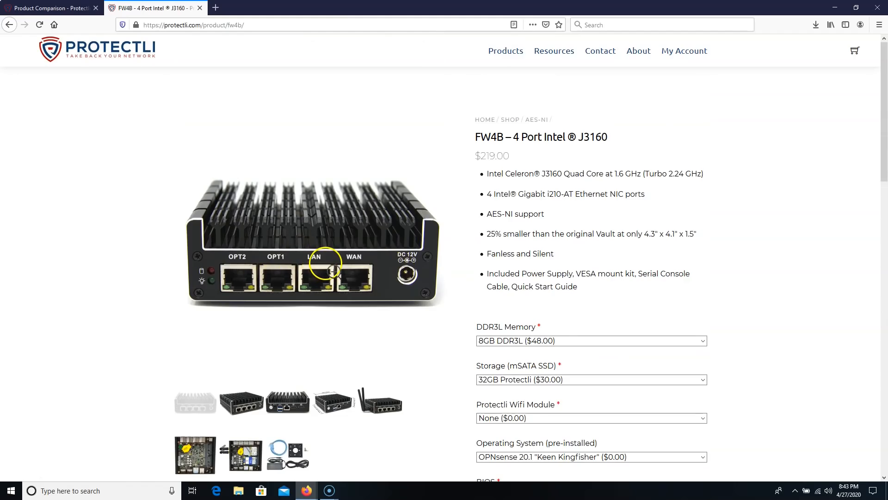
{"action": "scroll", "scroll_direction": "down", "scroll_amount": 3}
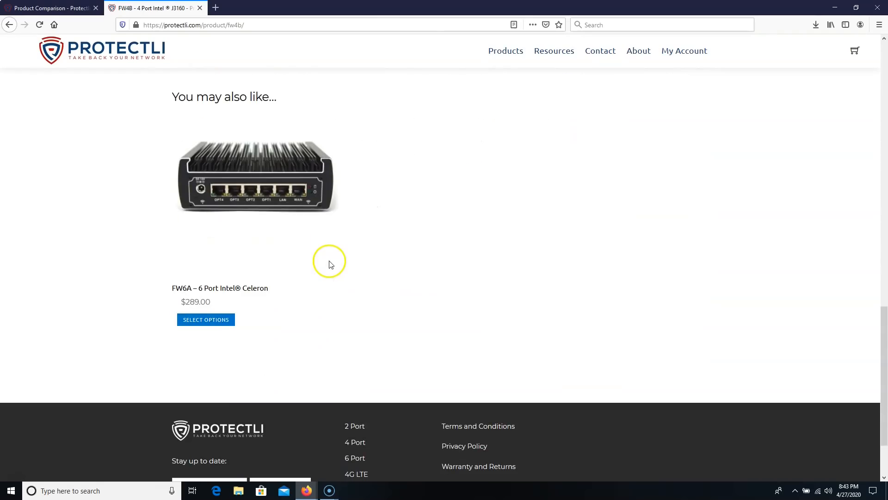
{"action": "scroll", "scroll_direction": "up", "scroll_amount": 3}
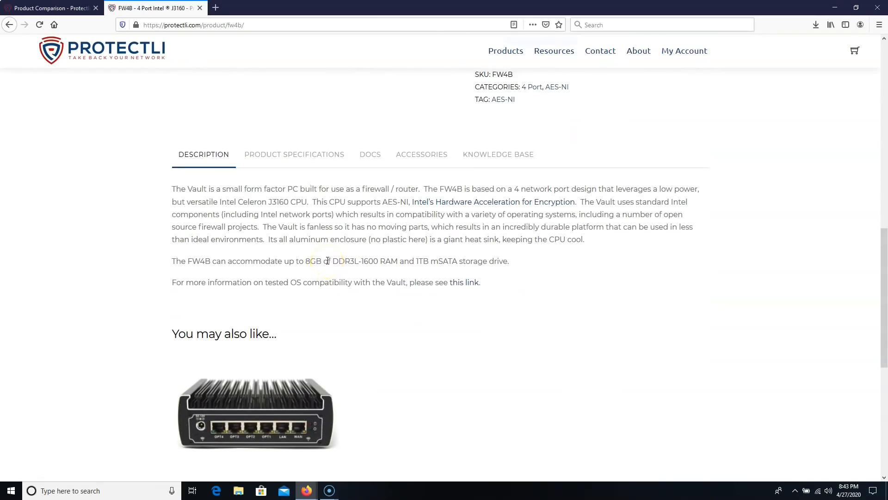
{"action": "scroll", "scroll_direction": "up", "scroll_amount": 3}
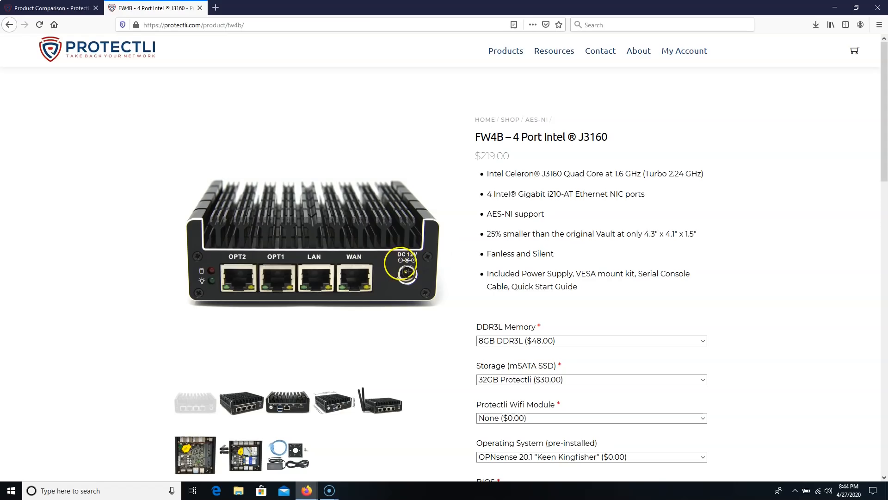
Step: Go to Products > Accessories, listing the UPS, Kingston DDR4 SO-DIMM and 1RU rack shelf
{"action": "left_click", "coordinate": [505, 50]}
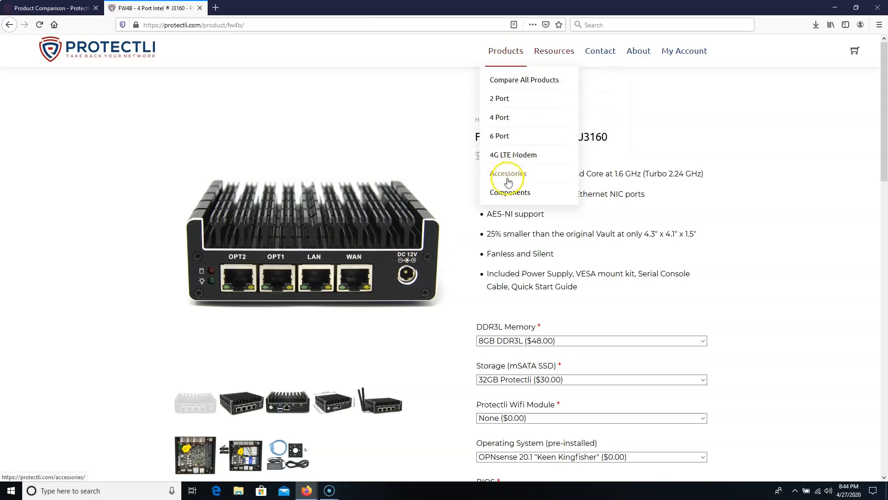
{"action": "left_click", "coordinate": [506, 174]}
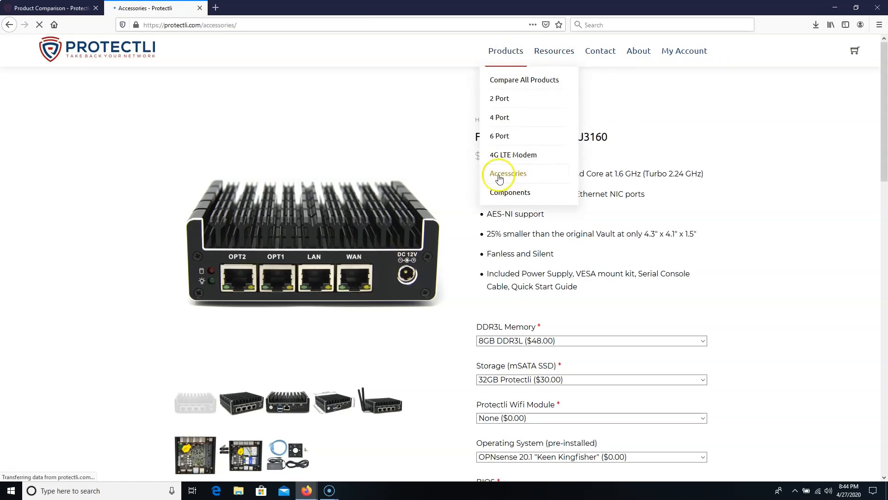
{"action": "left_click", "coordinate": [501, 174]}
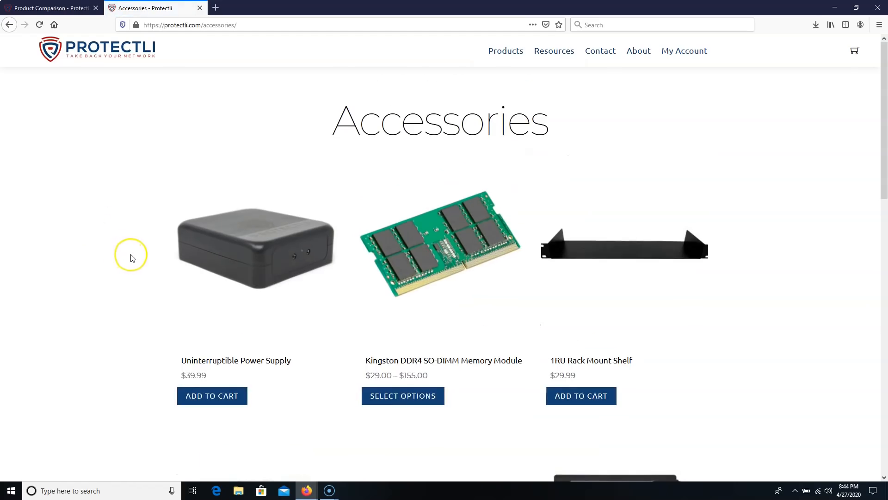
{"action": "scroll", "scroll_direction": "down", "scroll_amount": 3}
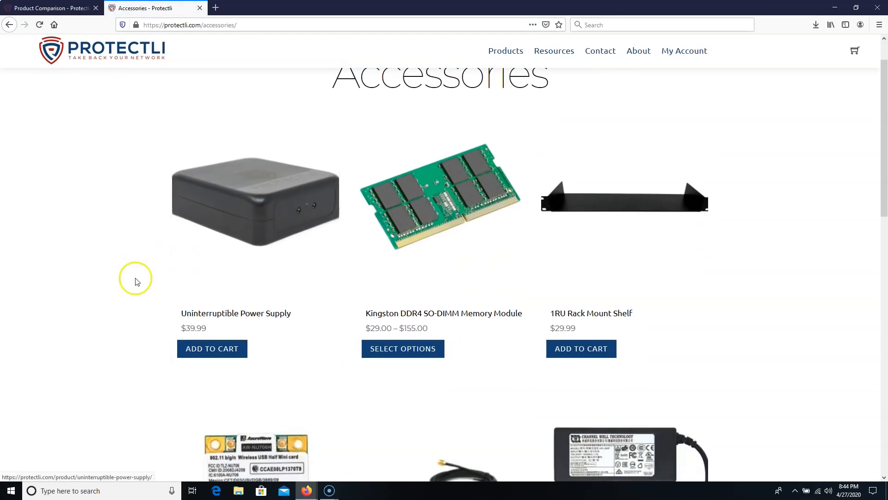
{"action": "mouse_move", "coordinate": [261, 217]}
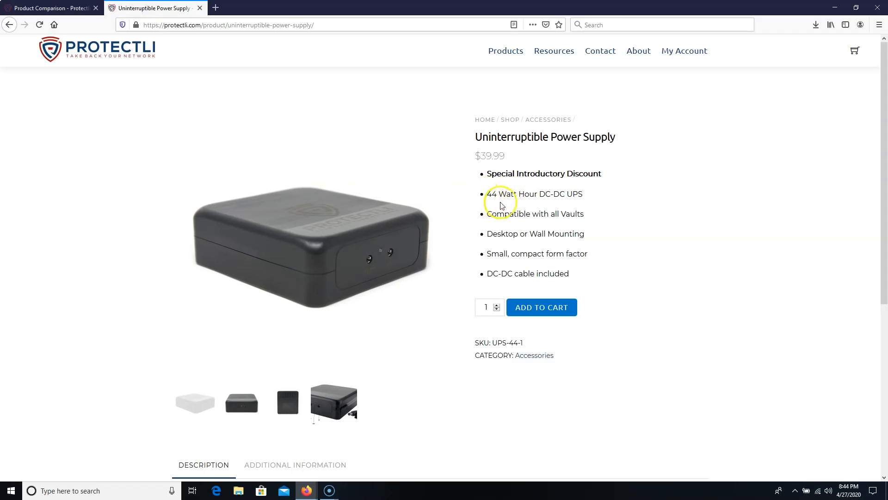
{"action": "mouse_move", "coordinate": [517, 234]}
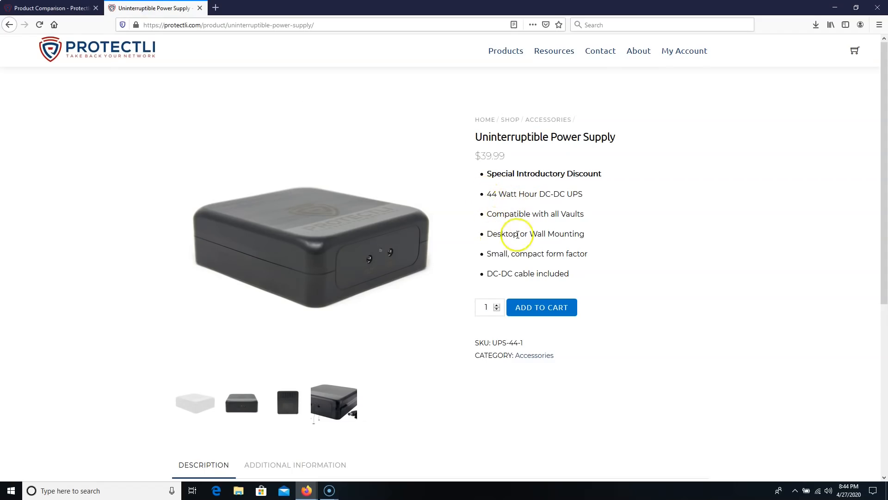
Step: Scroll through the $39.99 44-watt-hour DC-DC UPS description for all Vaults
{"action": "scroll", "scroll_direction": "down", "scroll_amount": 3}
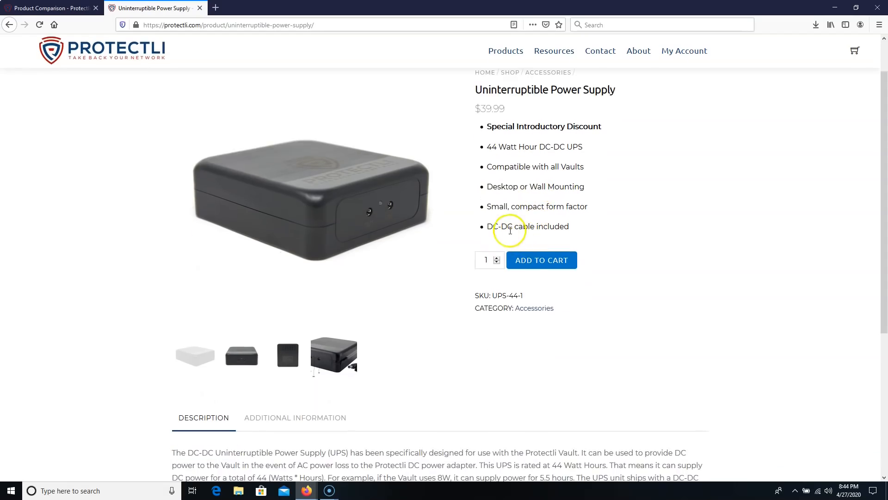
{"action": "scroll", "scroll_direction": "down", "scroll_amount": 3}
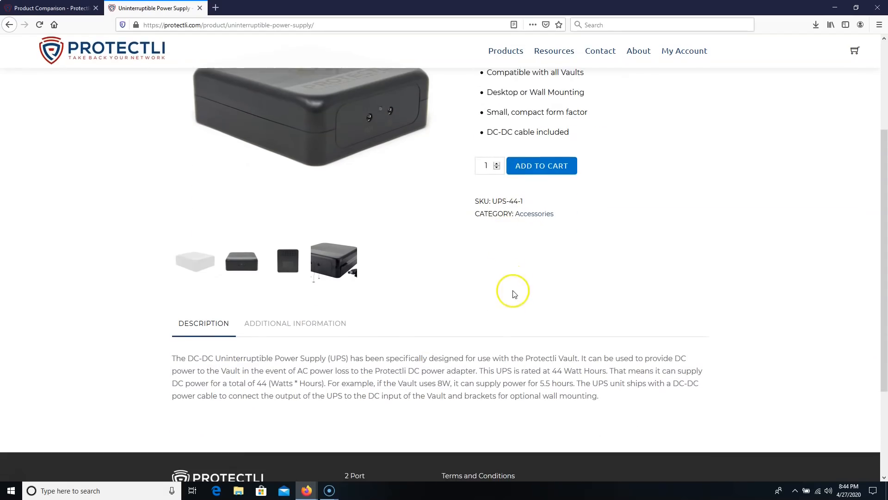
{"action": "mouse_move", "coordinate": [572, 370]}
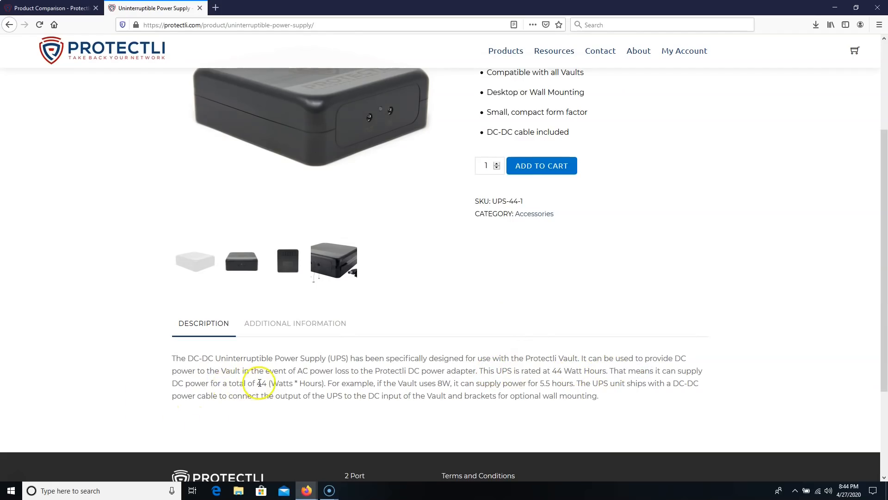
{"action": "mouse_move", "coordinate": [298, 383]}
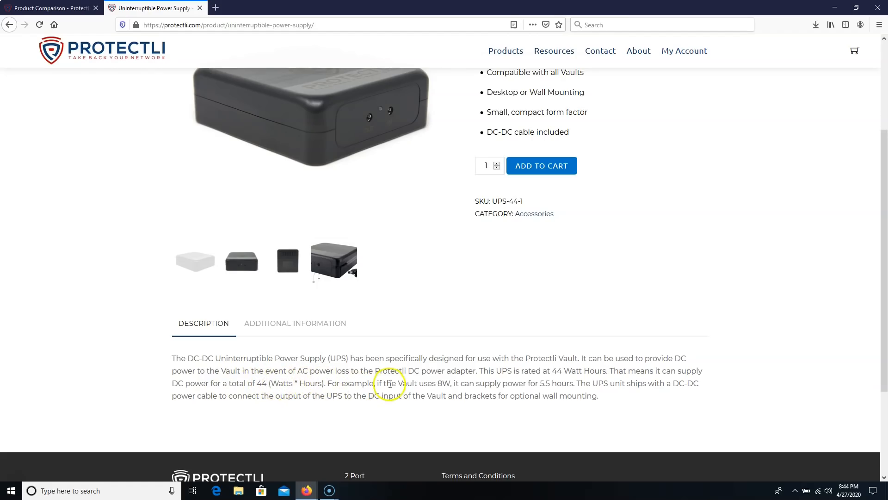
{"action": "mouse_move", "coordinate": [460, 383]}
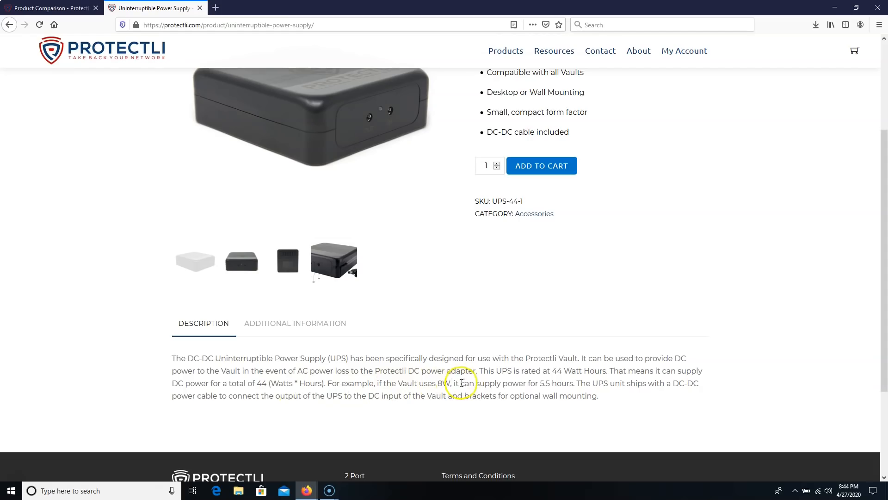
{"action": "mouse_move", "coordinate": [548, 384]}
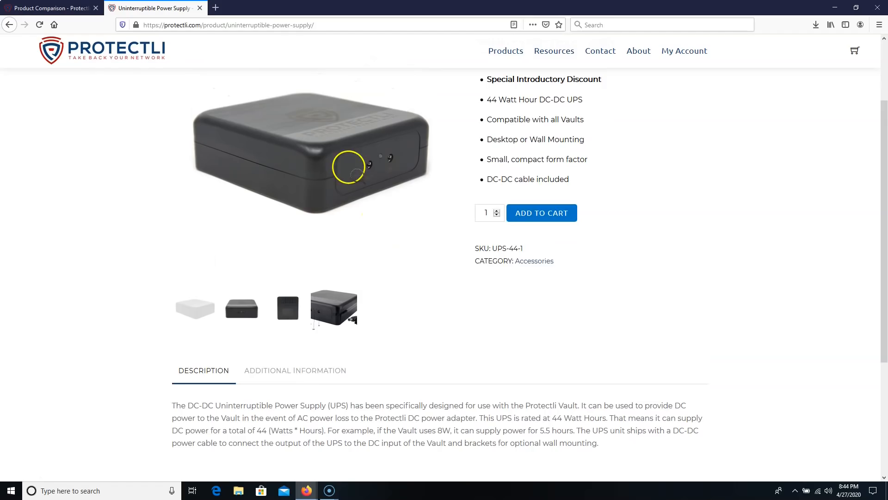
{"action": "scroll", "scroll_direction": "down", "scroll_amount": 3}
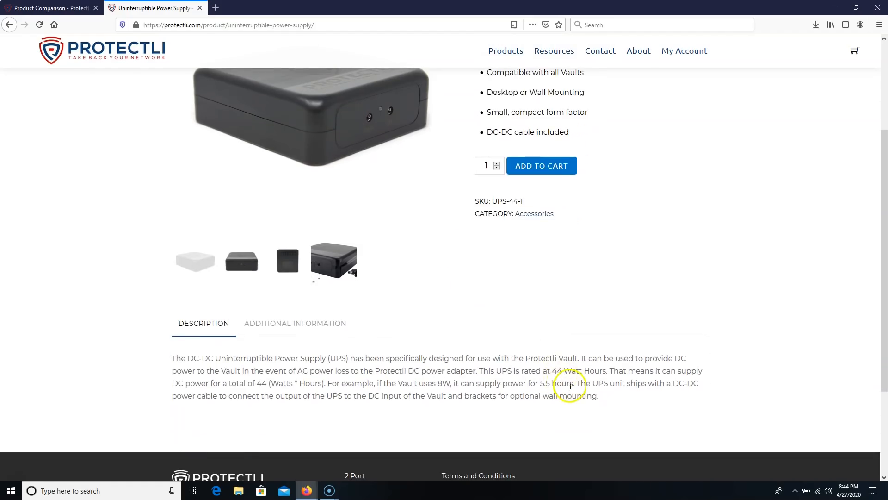
{"action": "double_click", "coordinate": [555, 383]}
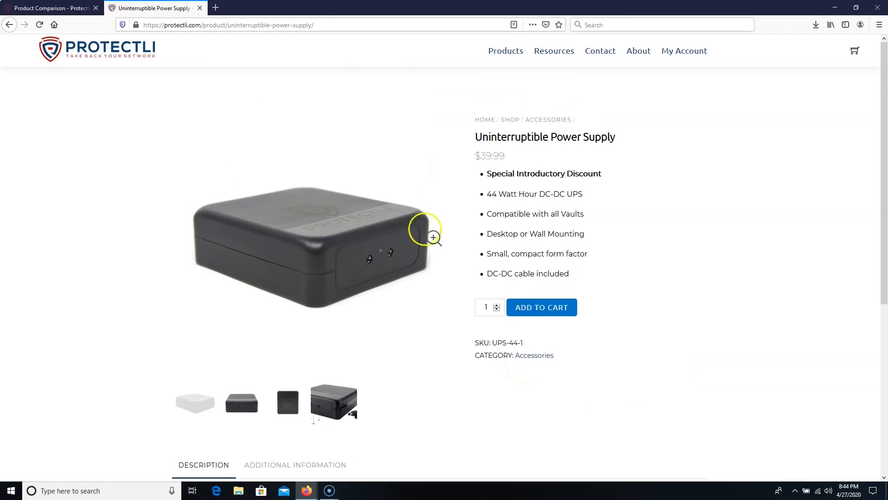
{"action": "mouse_move", "coordinate": [447, 113]}
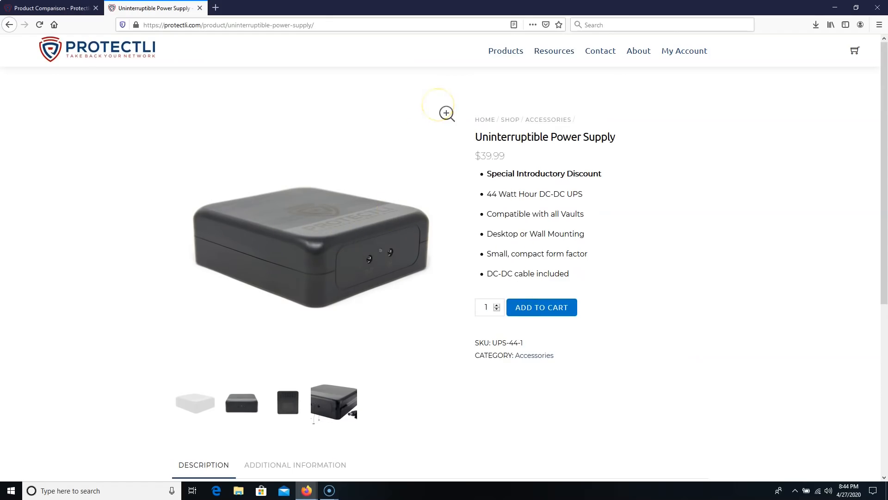
Step: Head back from the UPS page toward the Accessories catalogue
{"action": "left_click", "coordinate": [505, 51]}
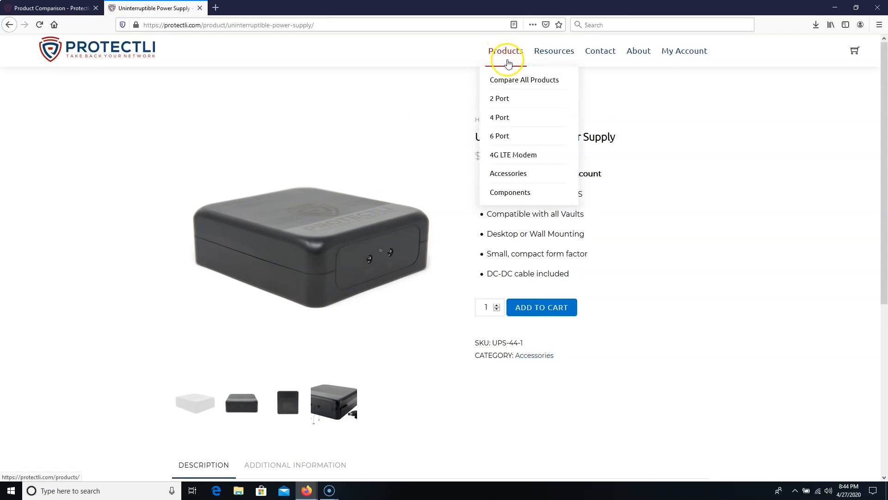
{"action": "mouse_move", "coordinate": [561, 163]}
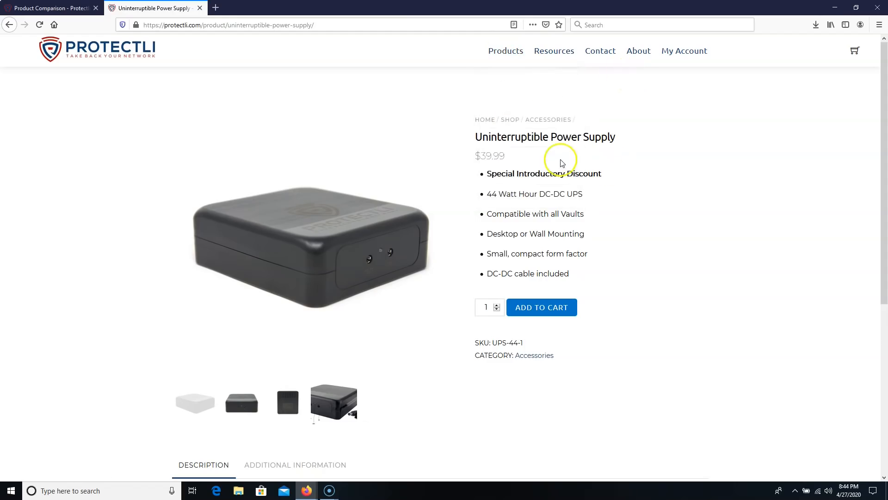
{"action": "mouse_move", "coordinate": [408, 165]}
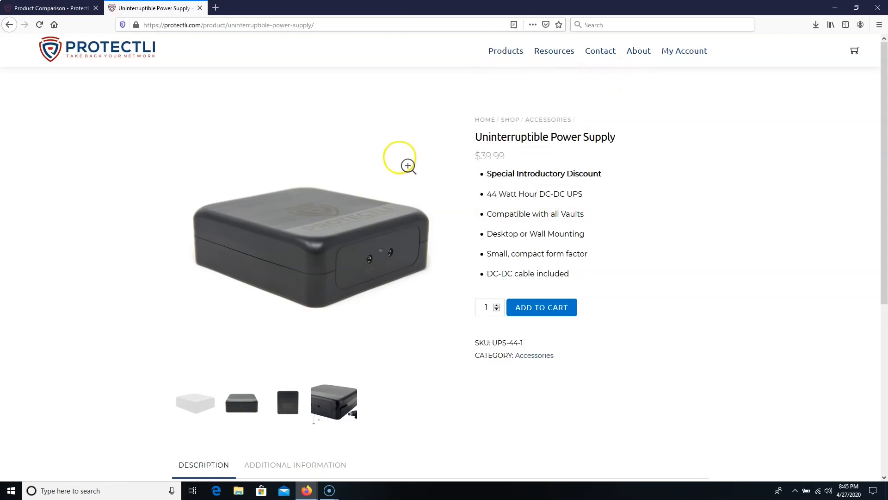
{"action": "mouse_move", "coordinate": [353, 200]}
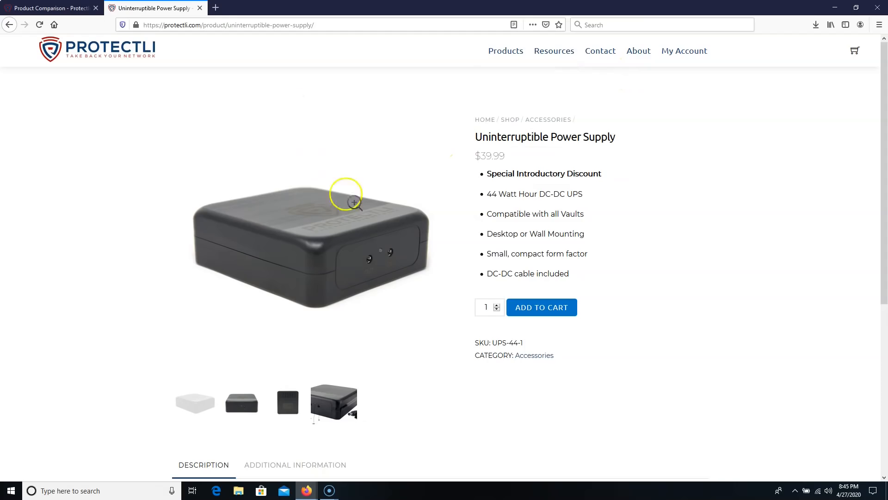
{"action": "left_click", "coordinate": [11, 24]}
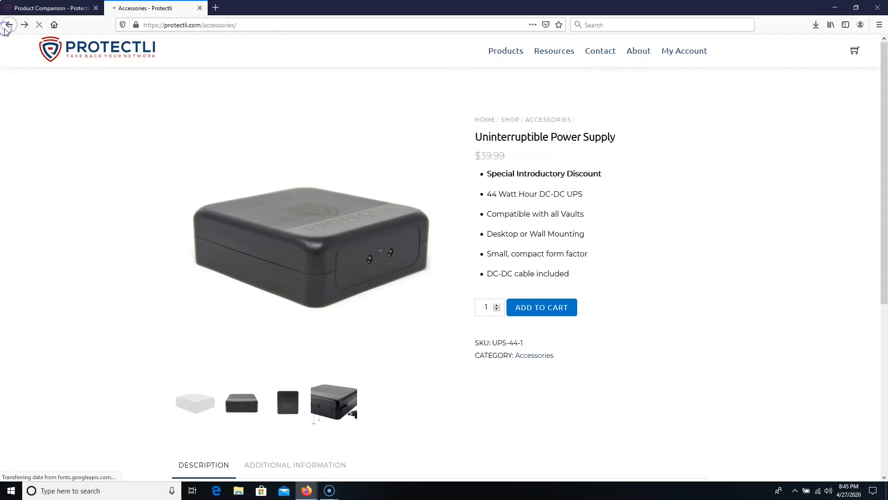
Step: Go back to the coreboot page and read its security-by-default advantages
{"action": "left_click", "coordinate": [9, 24]}
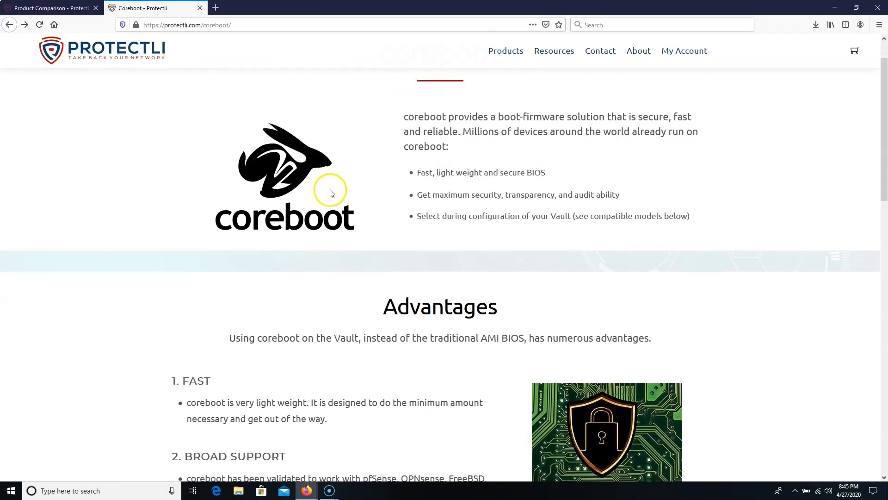
{"action": "scroll", "scroll_direction": "down", "scroll_amount": 3}
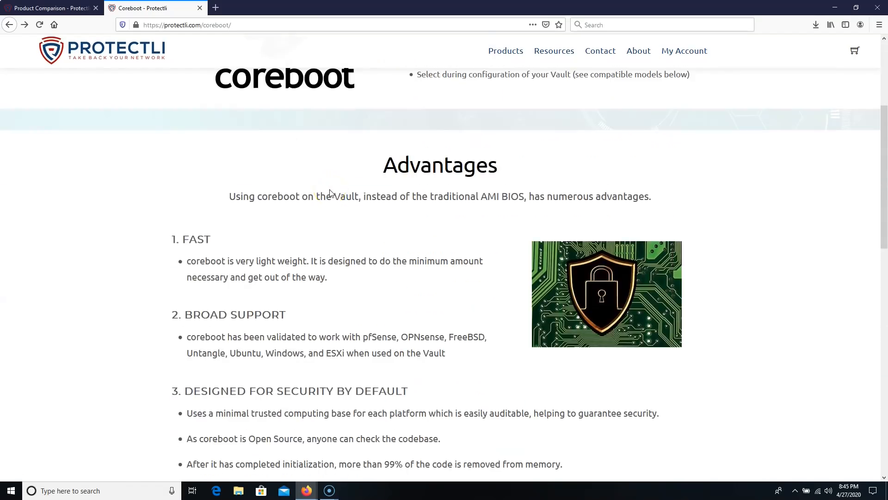
{"action": "scroll", "scroll_direction": "down", "scroll_amount": 3}
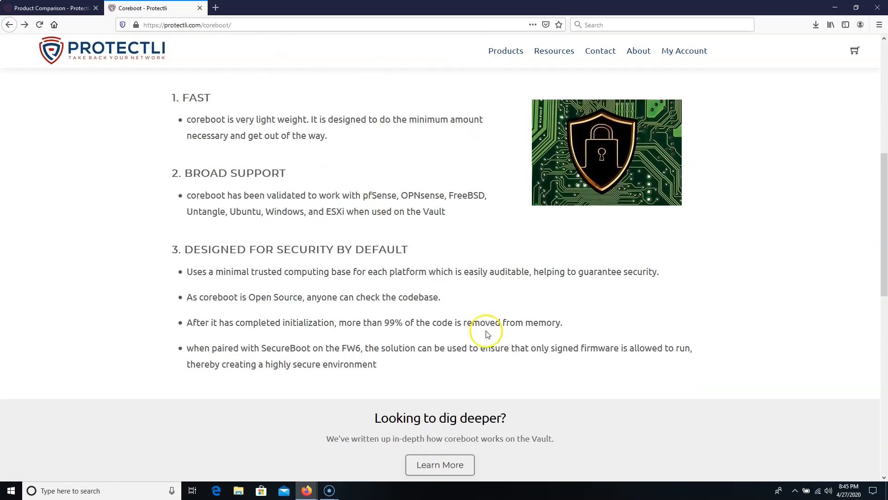
{"action": "left_click_drag", "start_coordinate": [347, 348], "coordinate": [382, 348]}
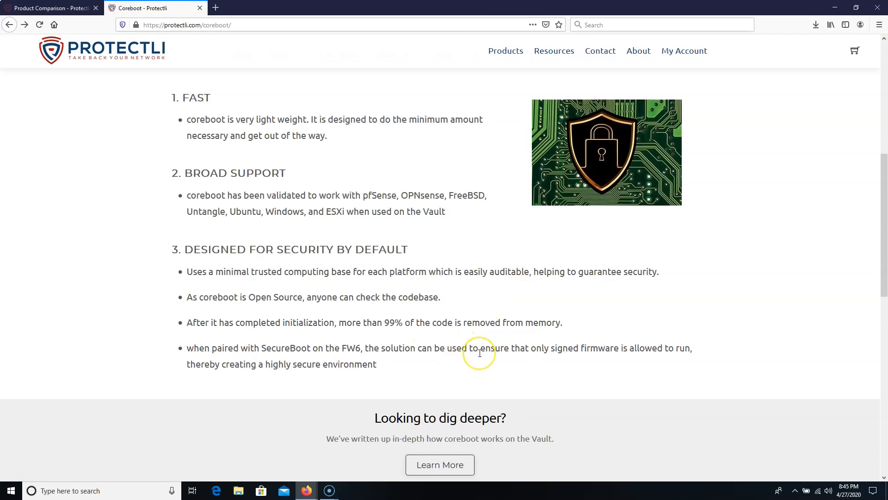
{"action": "scroll", "scroll_direction": "up", "scroll_amount": 3}
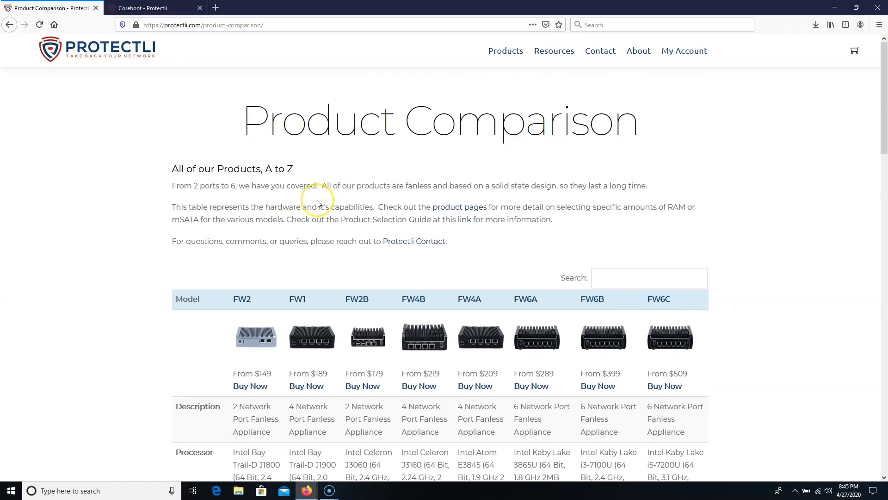
Step: Scroll the Product Comparison page to review the FW2 through FW6C model table
{"action": "scroll", "scroll_direction": "down", "scroll_amount": 3}
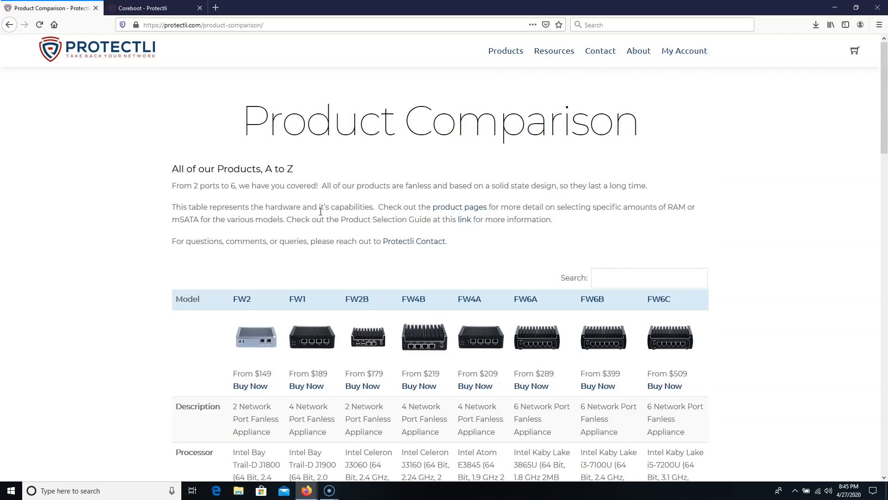
{"action": "mouse_move", "coordinate": [35, 435]}
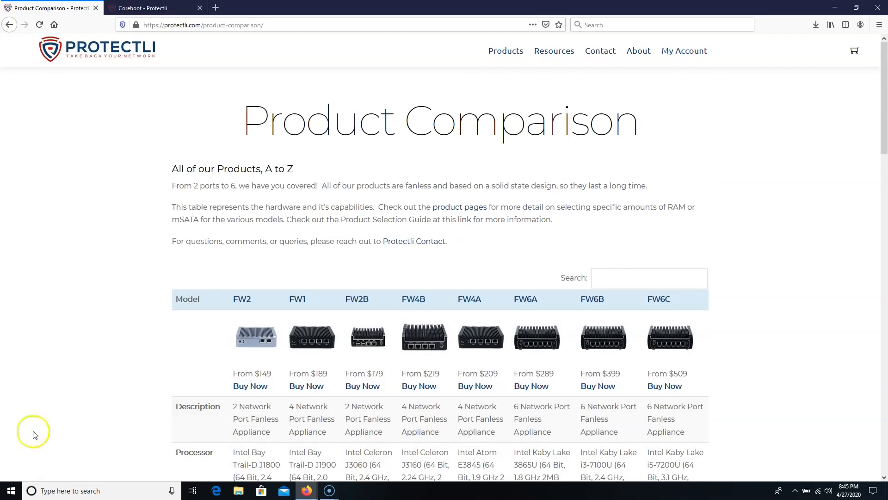